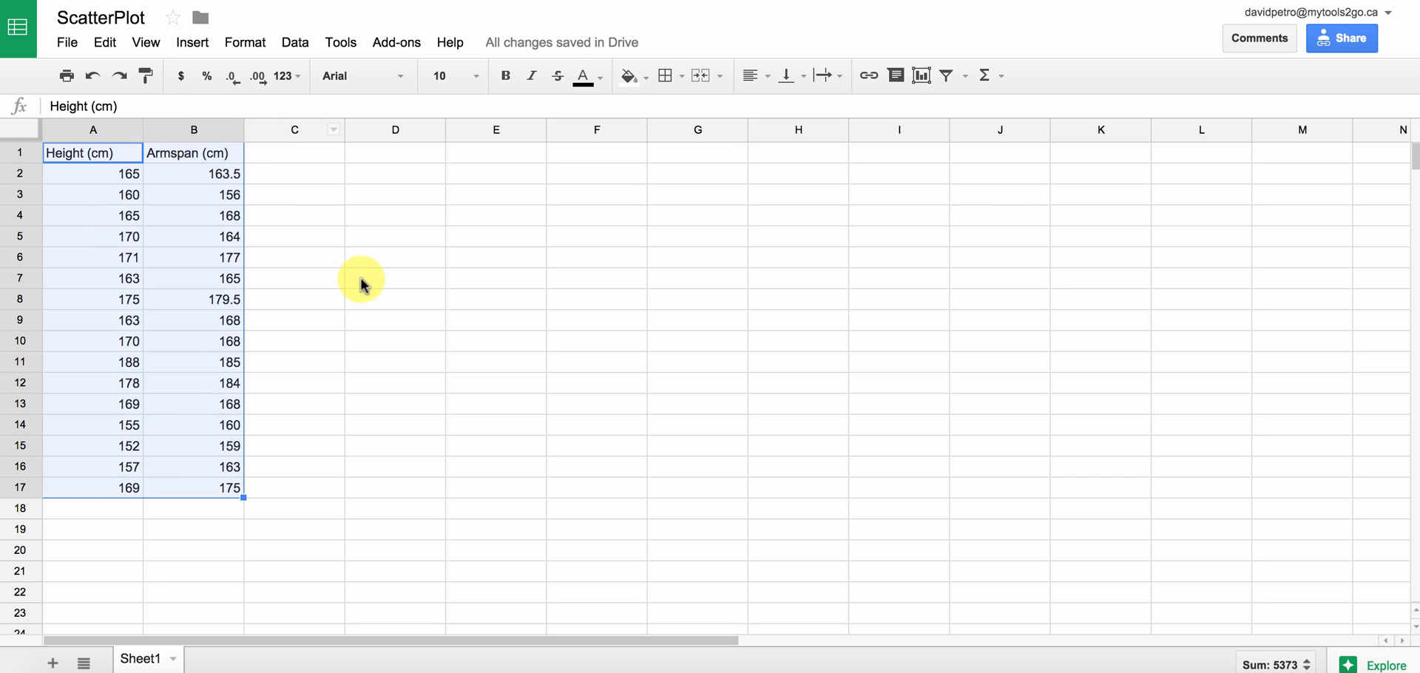
mouse_move(192, 43)
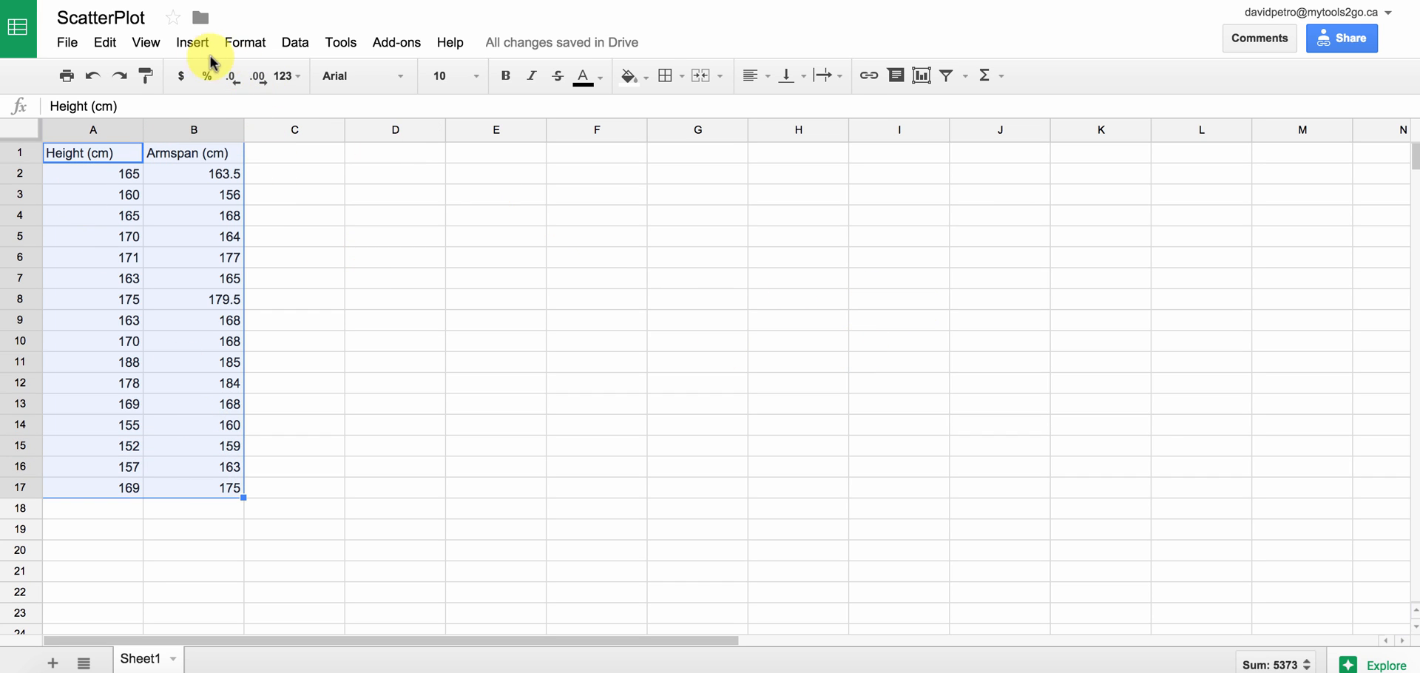
- Create a chart from A1:B17 and choose the recommended Armspan vs. Height scatter plot
click(193, 41)
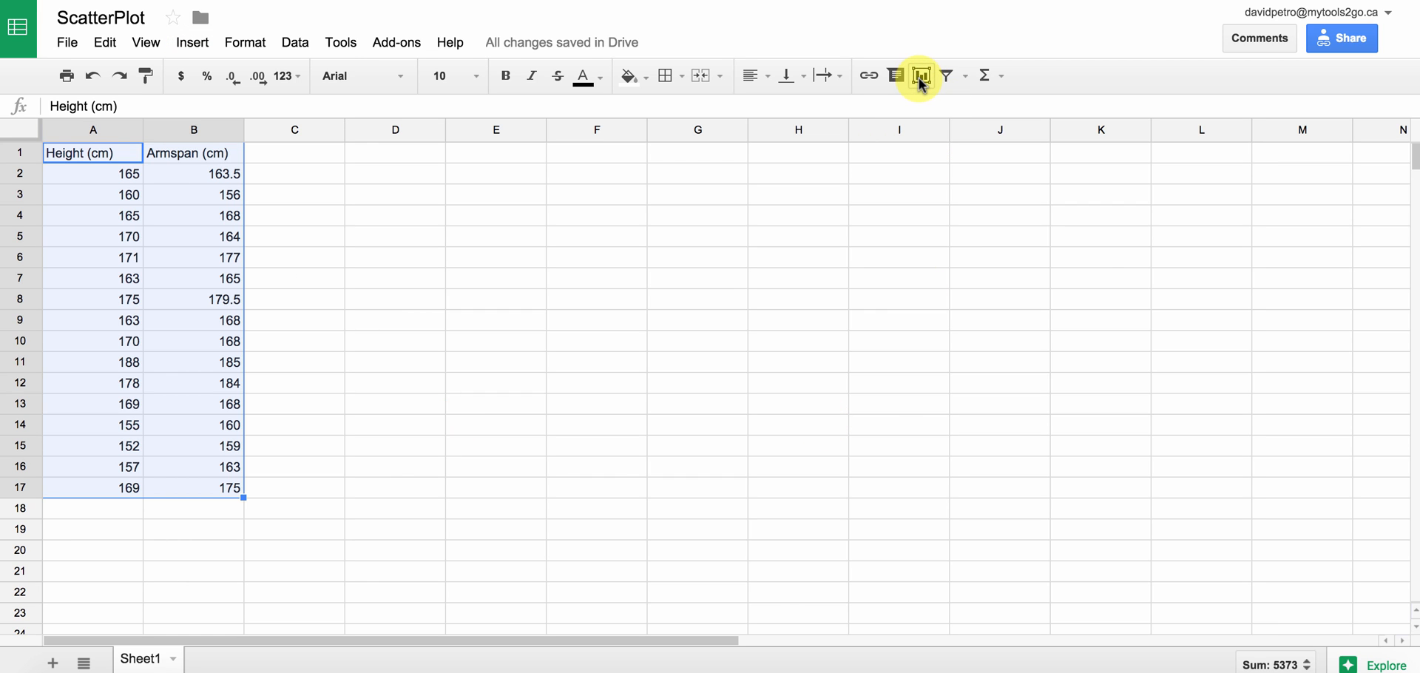
click(920, 76)
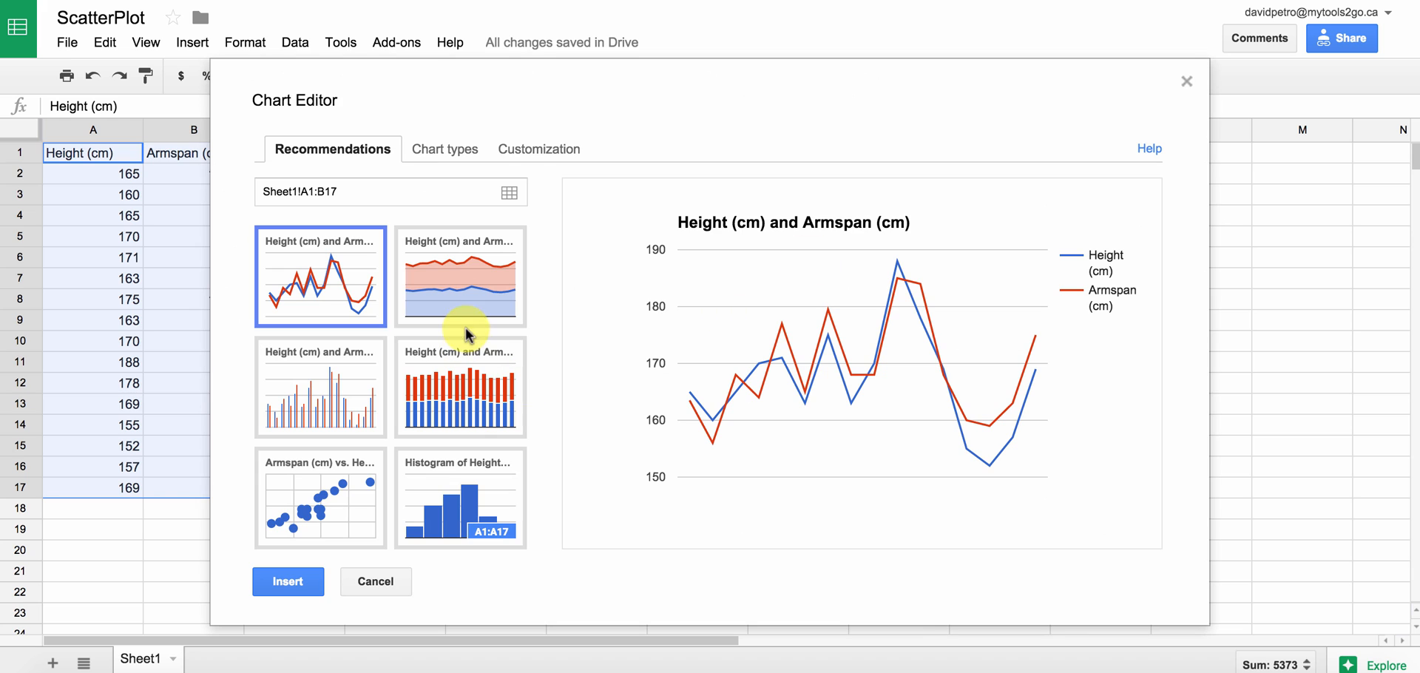
mouse_move(546, 410)
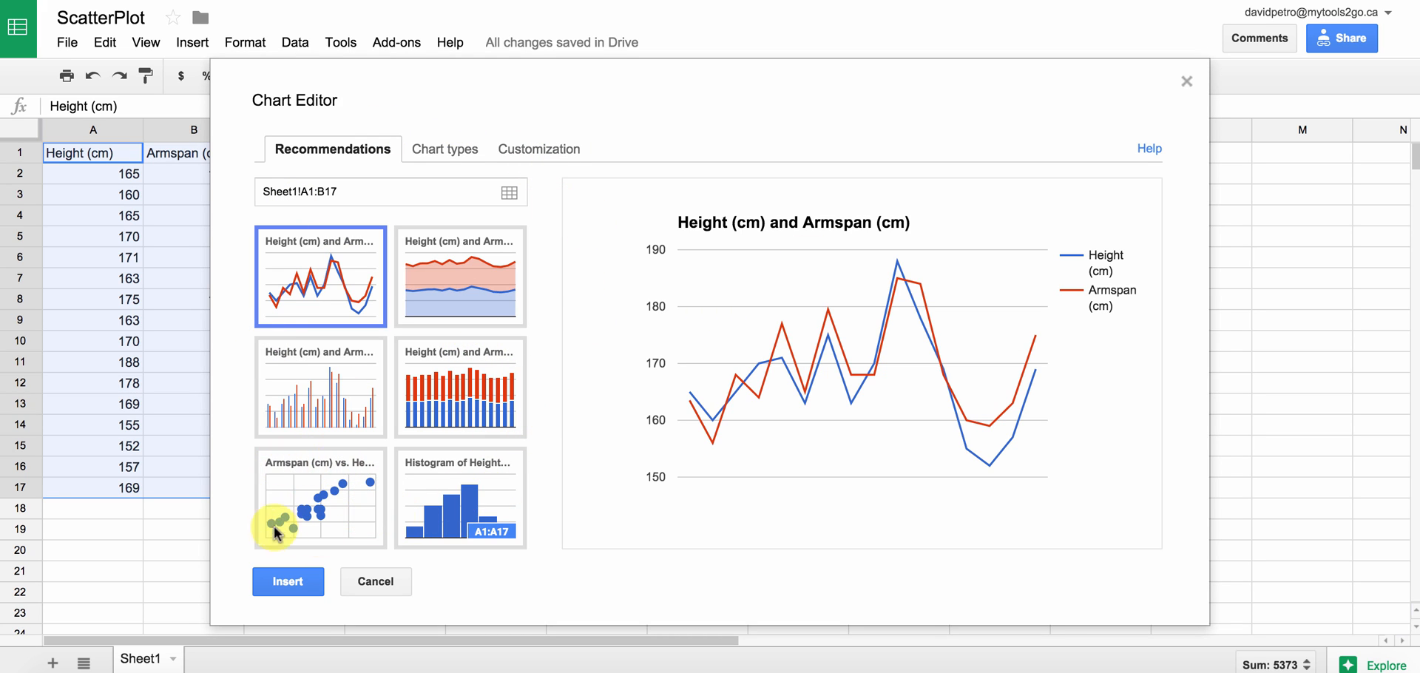
mouse_move(318, 512)
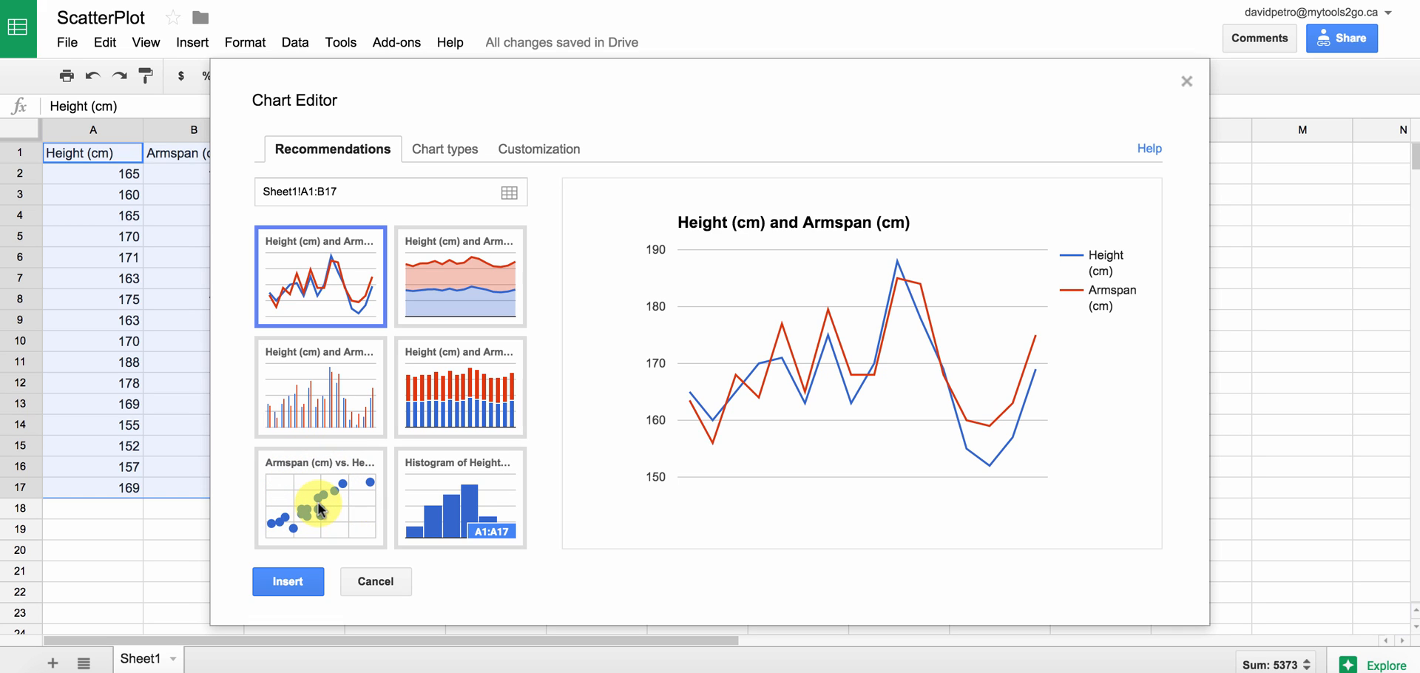
click(319, 499)
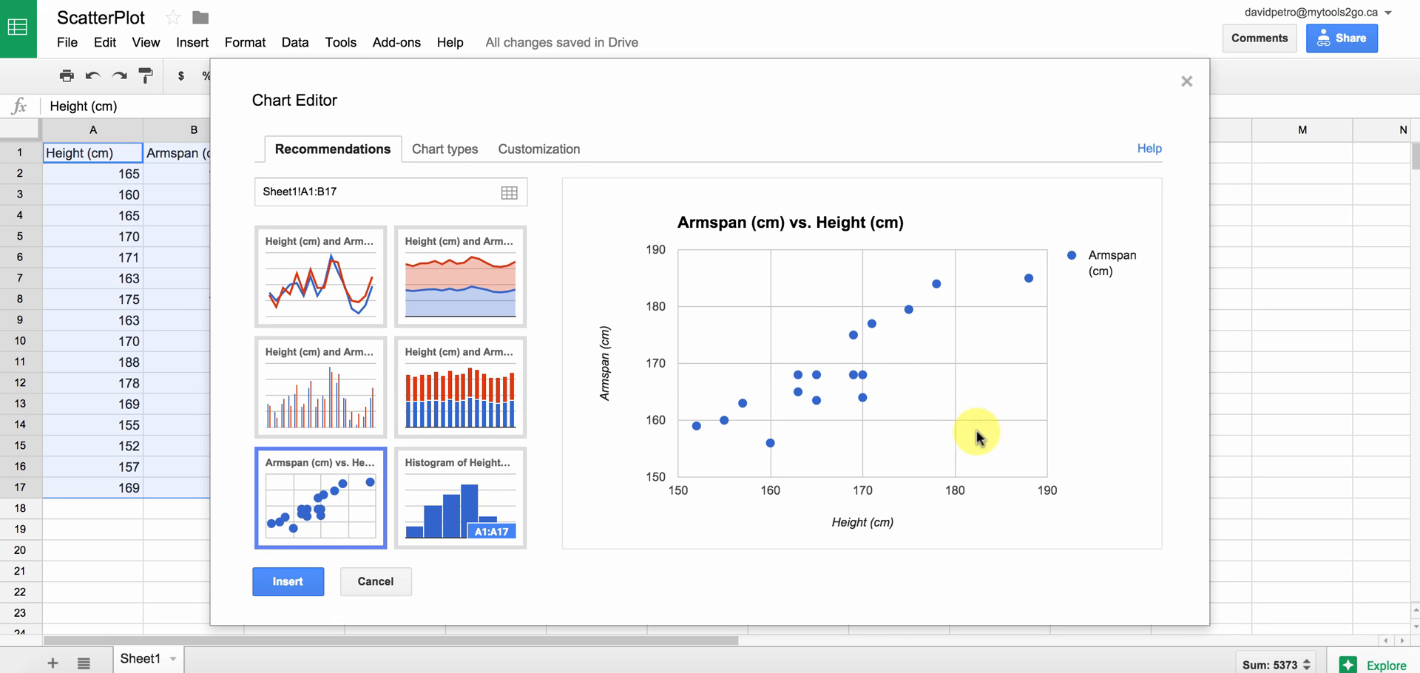
mouse_move(701, 430)
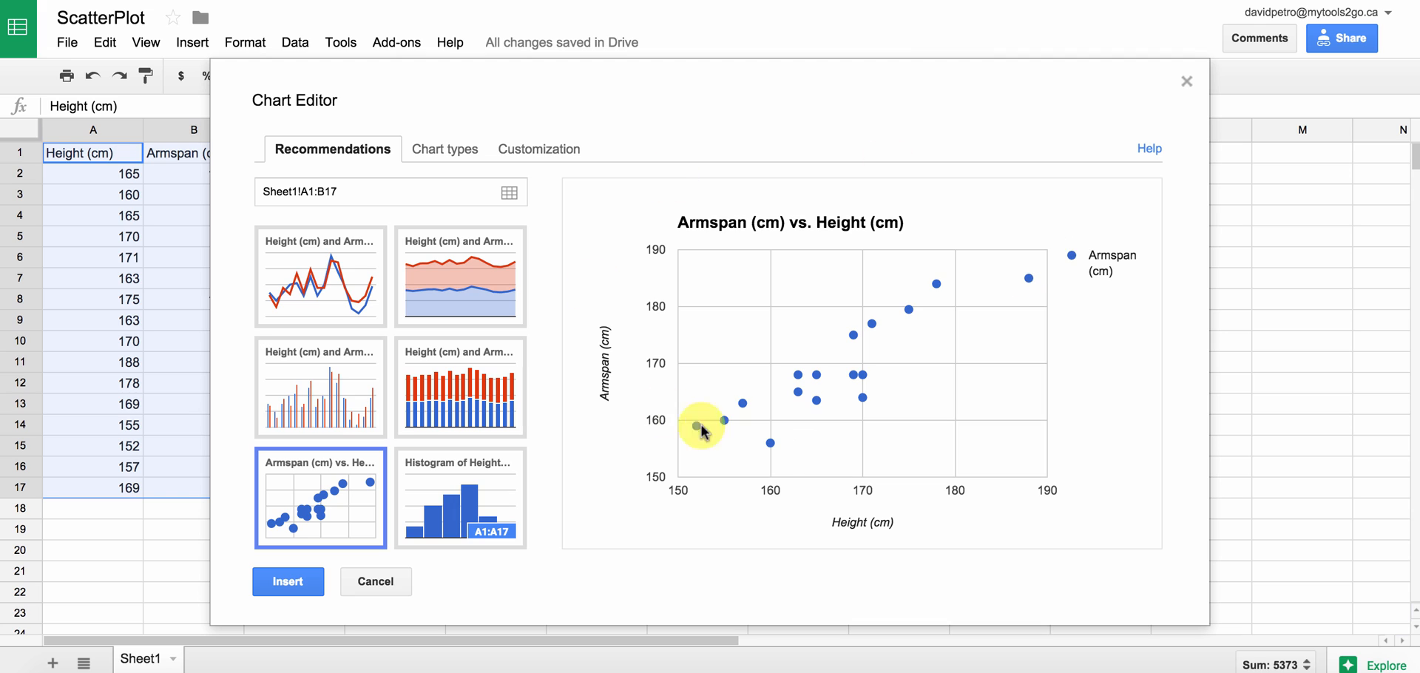
mouse_move(552, 181)
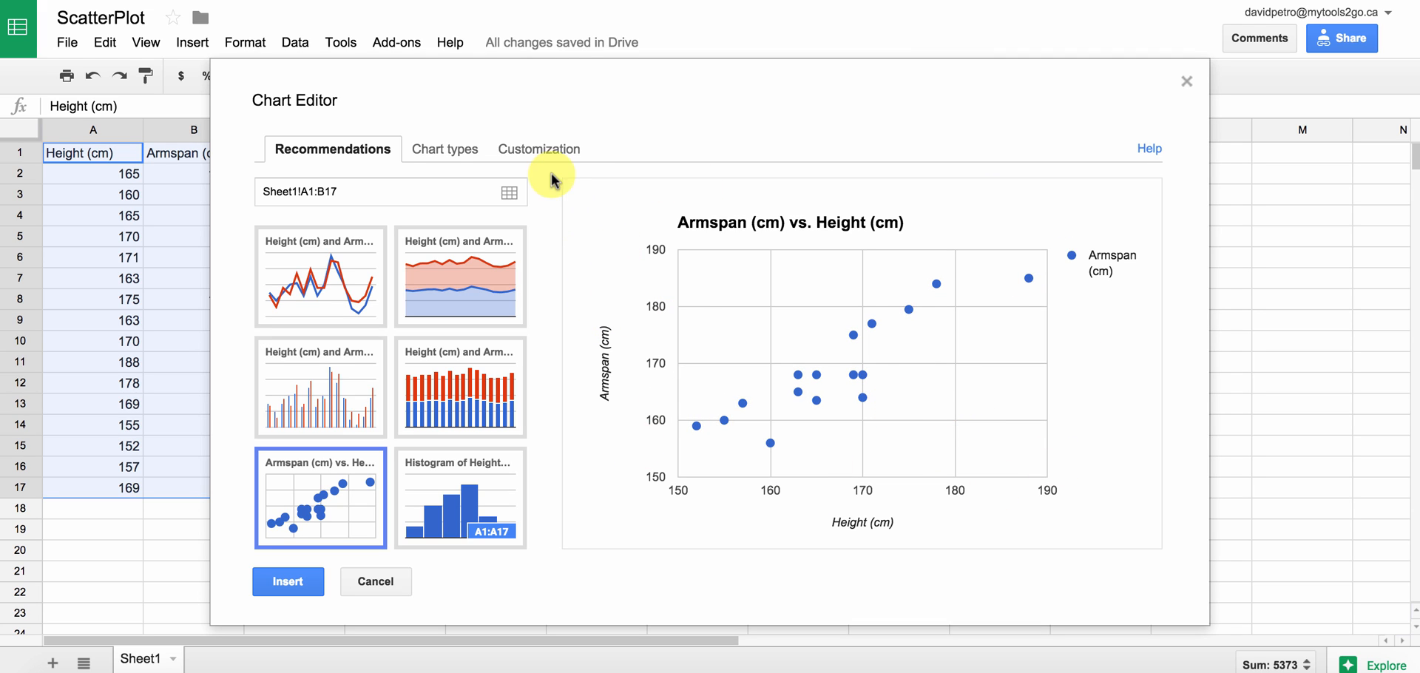
- Set the chart's Legend to None under Customization and move down to the axis settings
click(534, 147)
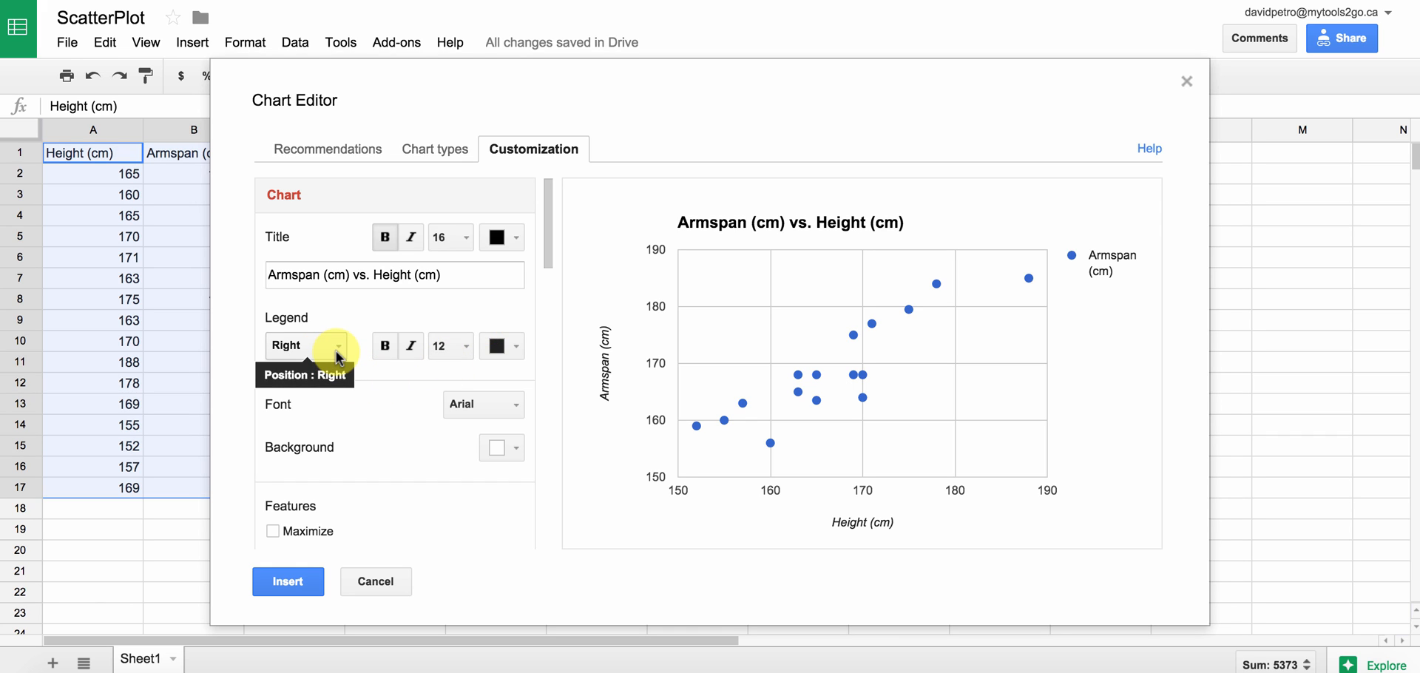
click(305, 345)
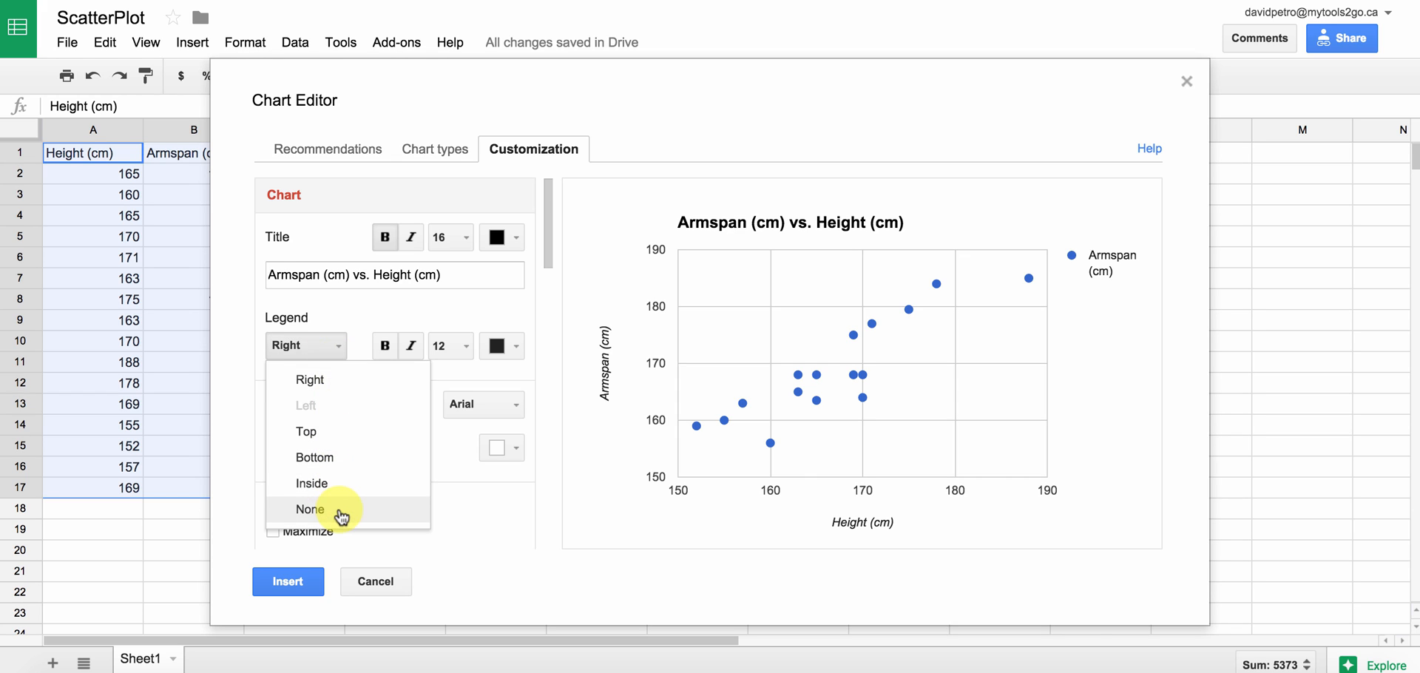
click(309, 509)
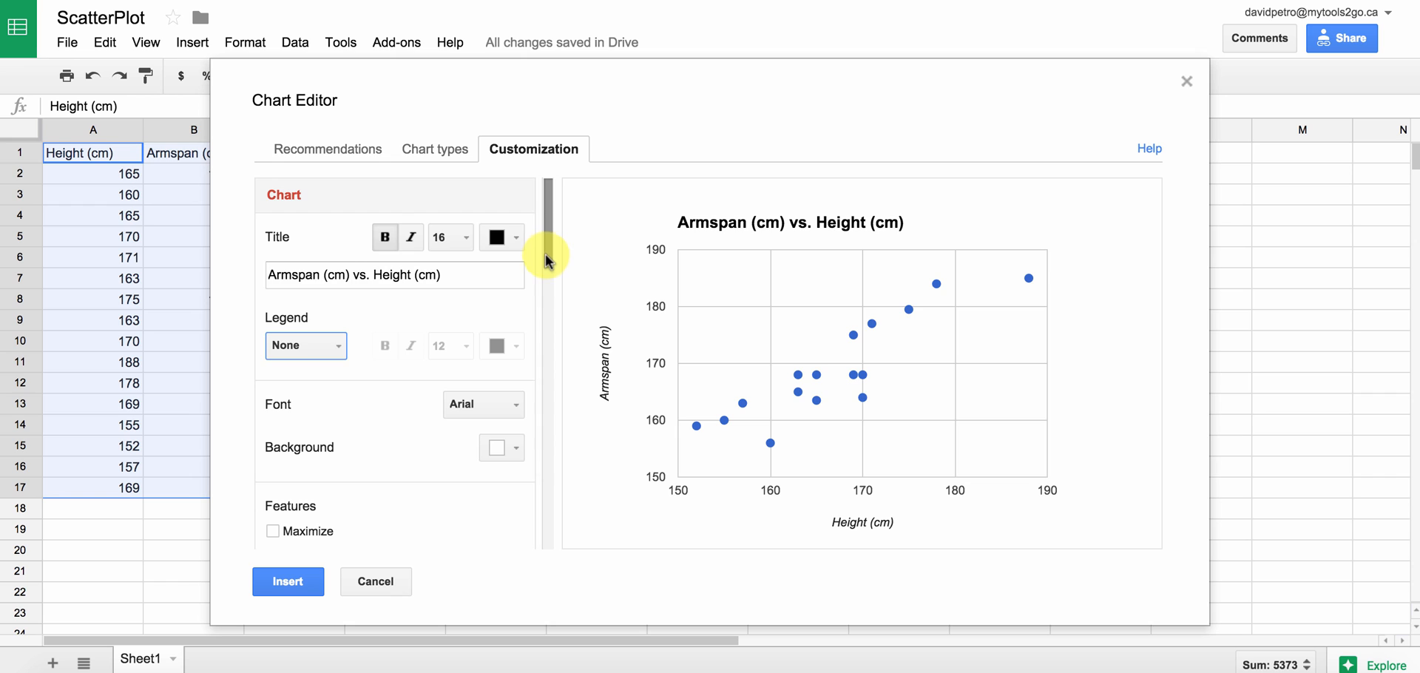
scroll(down, 3)
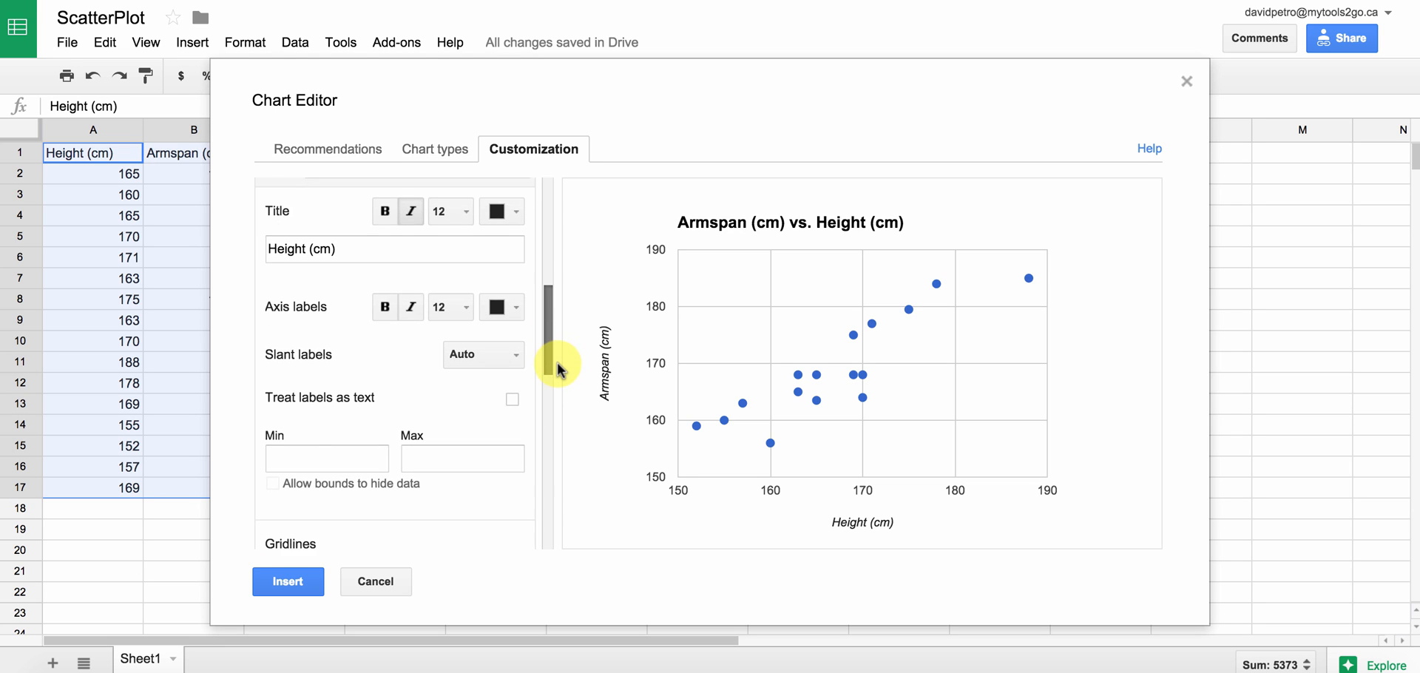
scroll(down, 3)
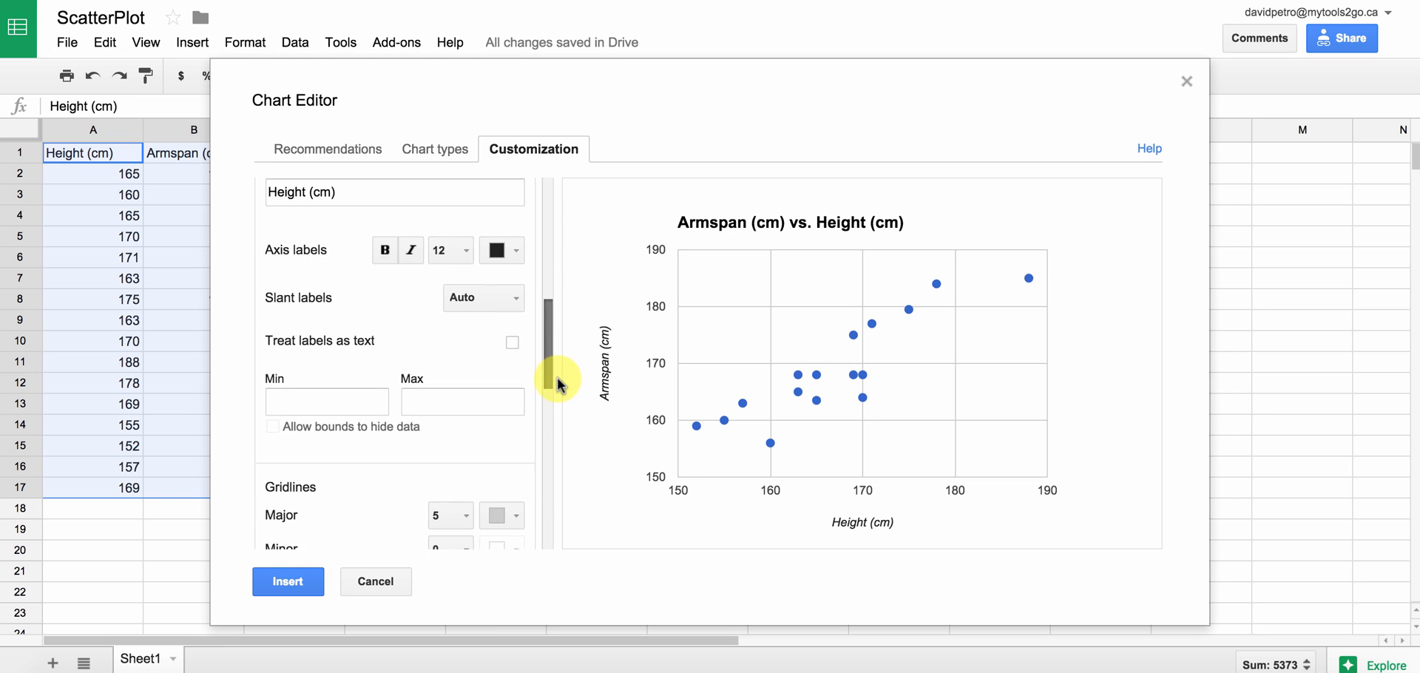
scroll(down, 3)
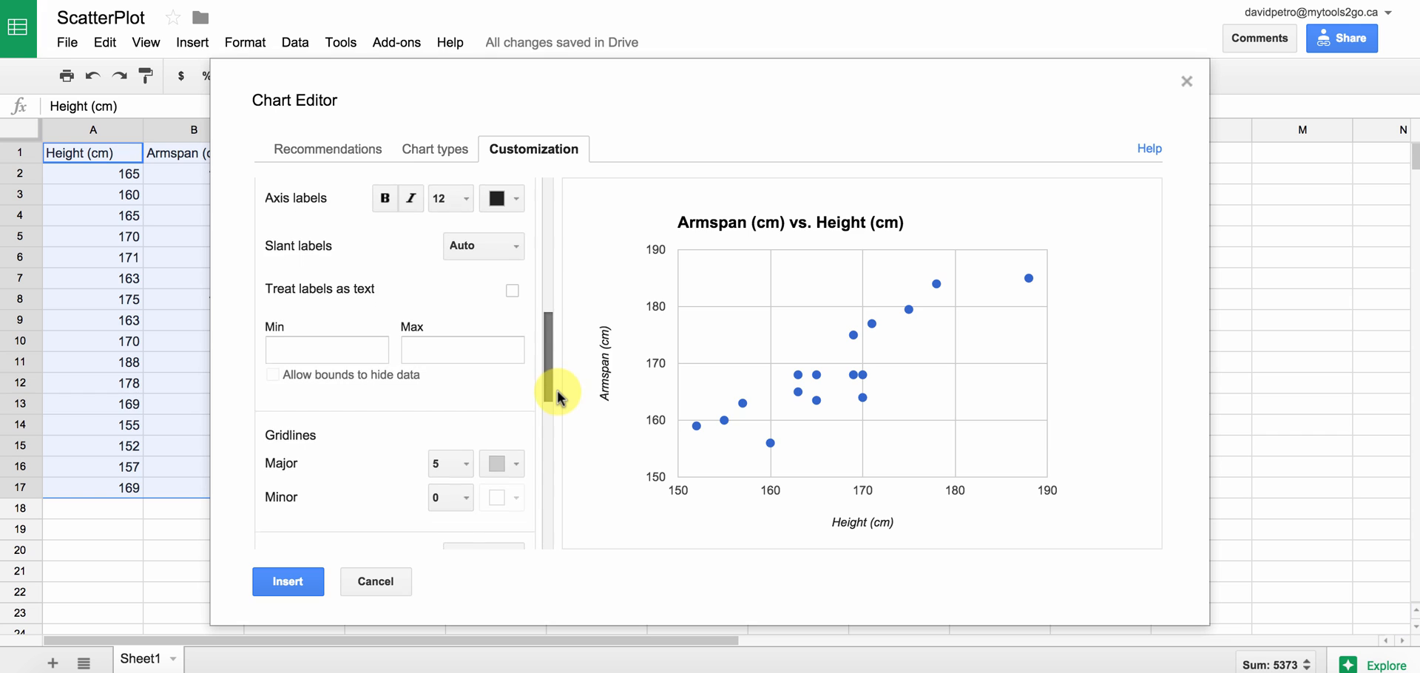
- Set a Min of 0 on the horizontal Height axis, then on the Left vertical Armspan axis
scroll(down, 3)
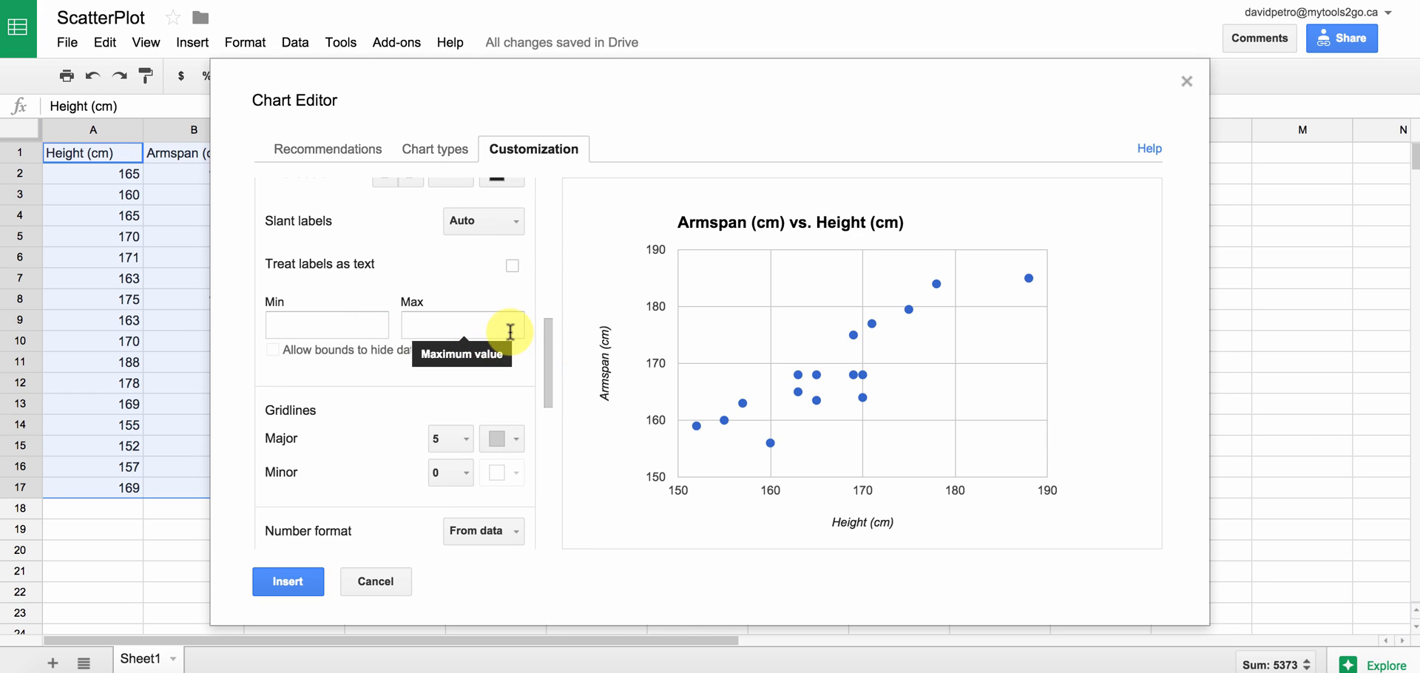
mouse_move(326, 324)
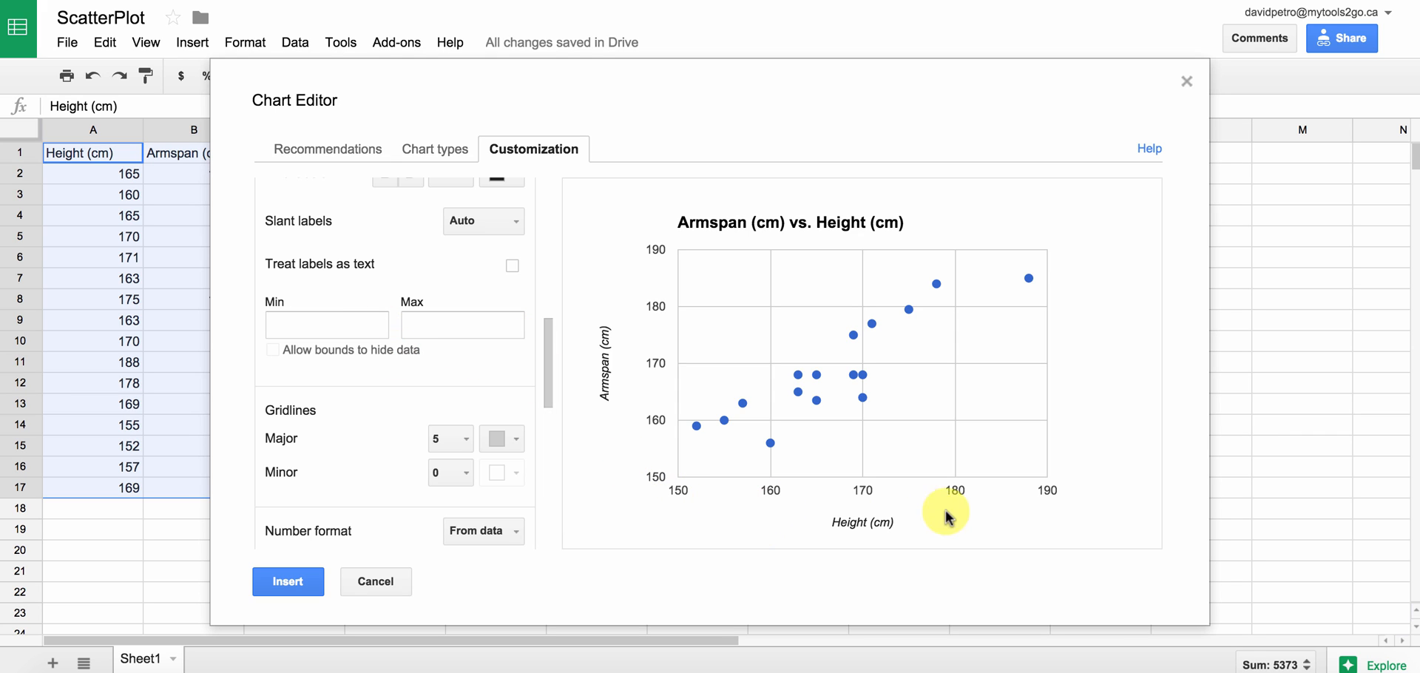
mouse_move(408, 482)
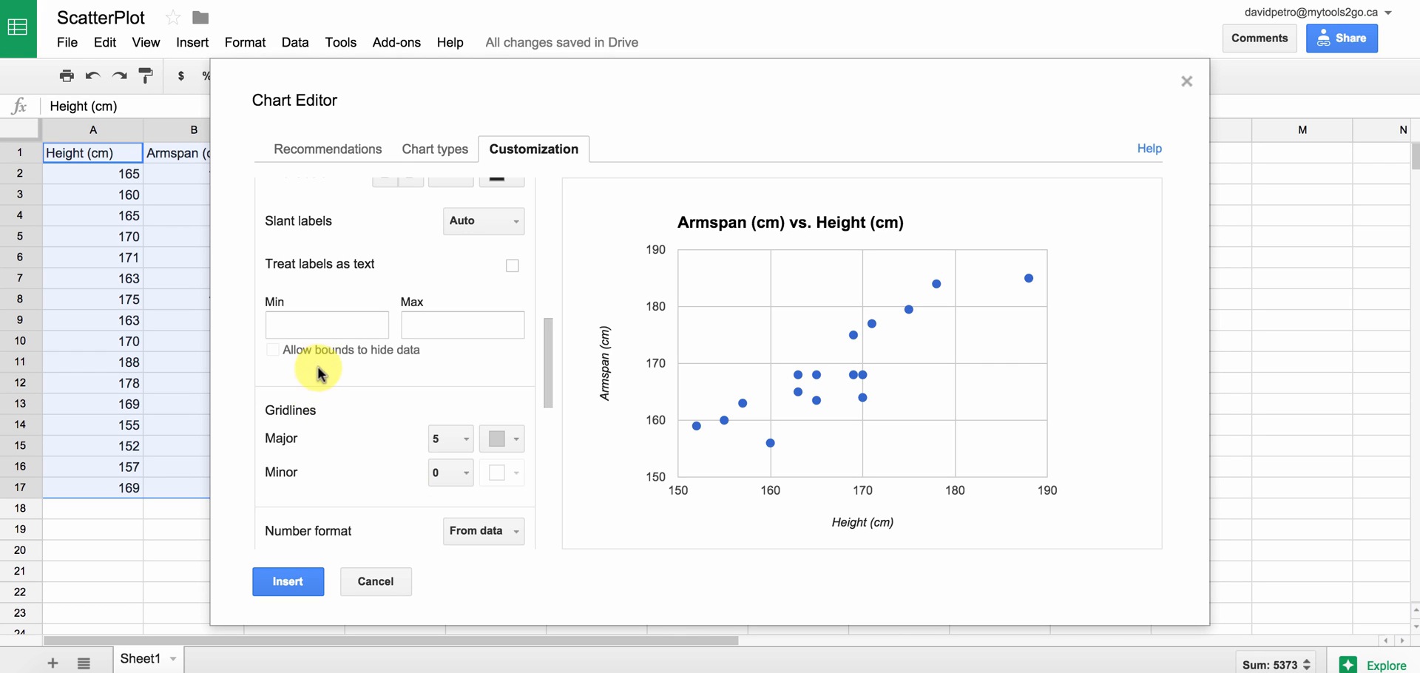
click(326, 324)
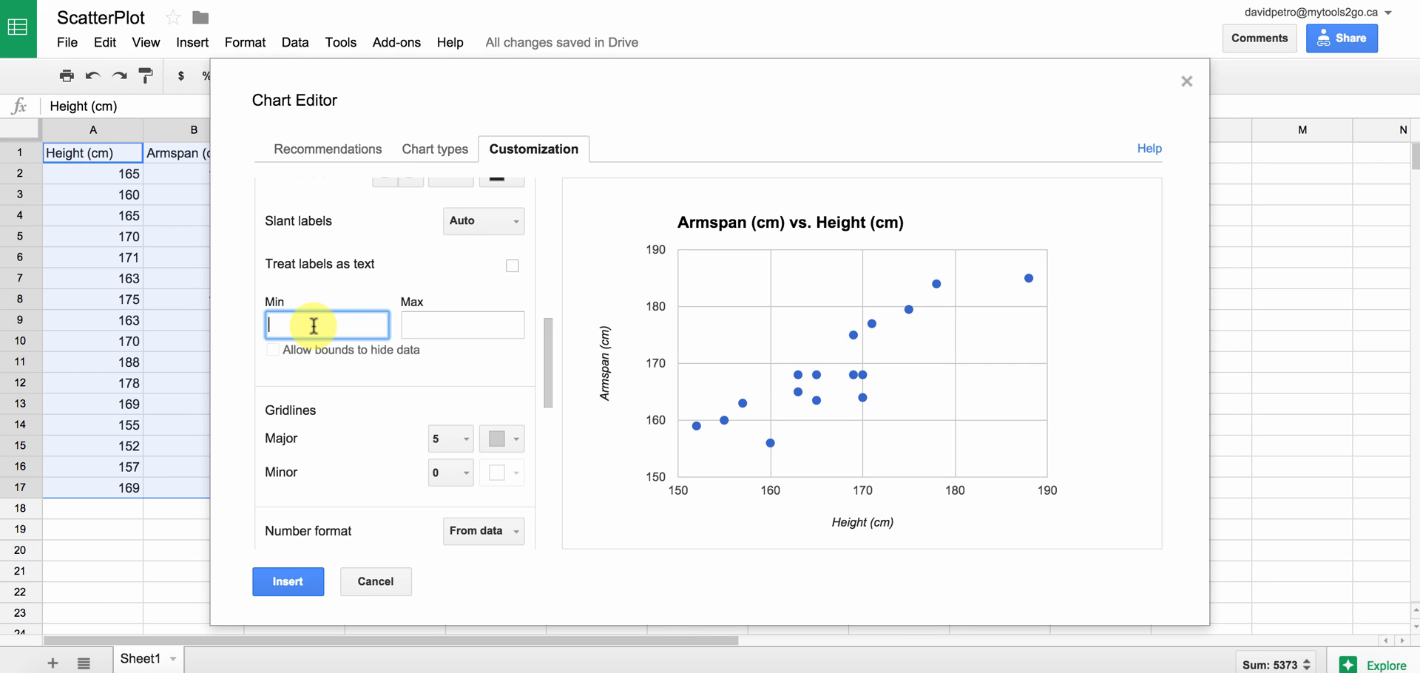
text(0)
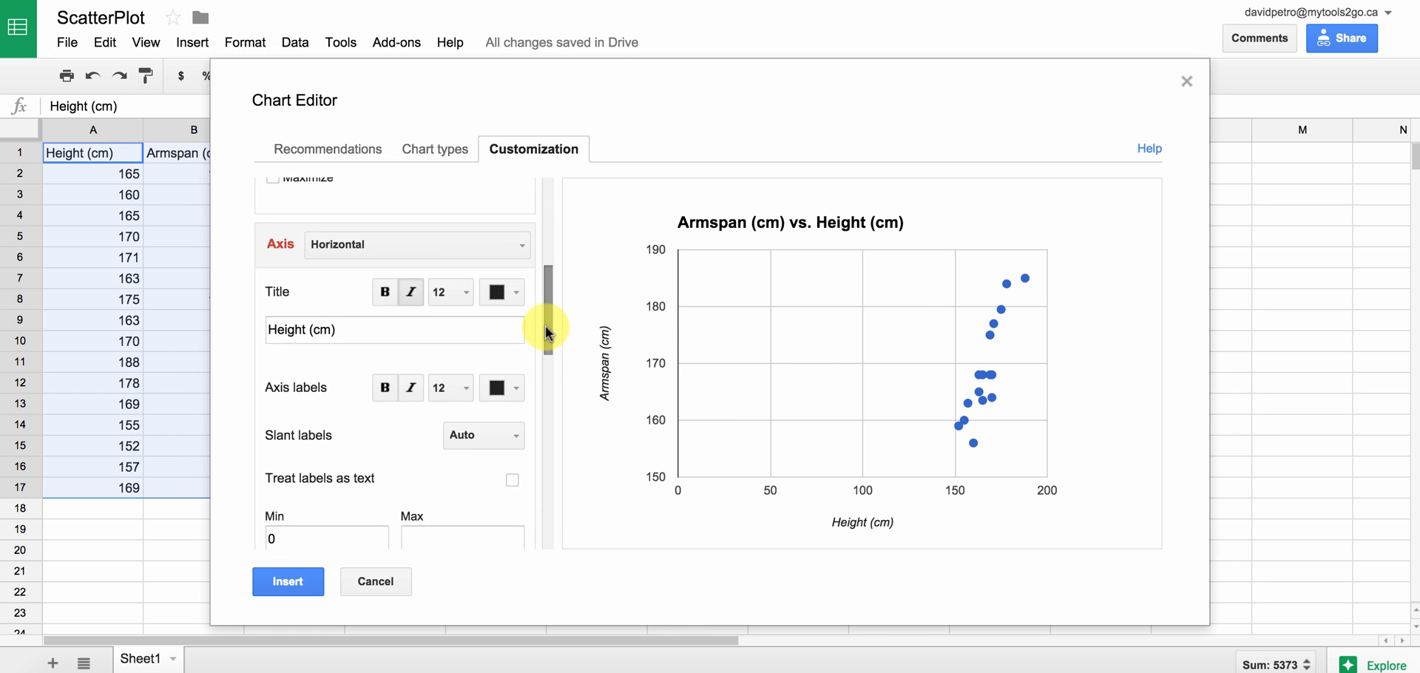
click(417, 244)
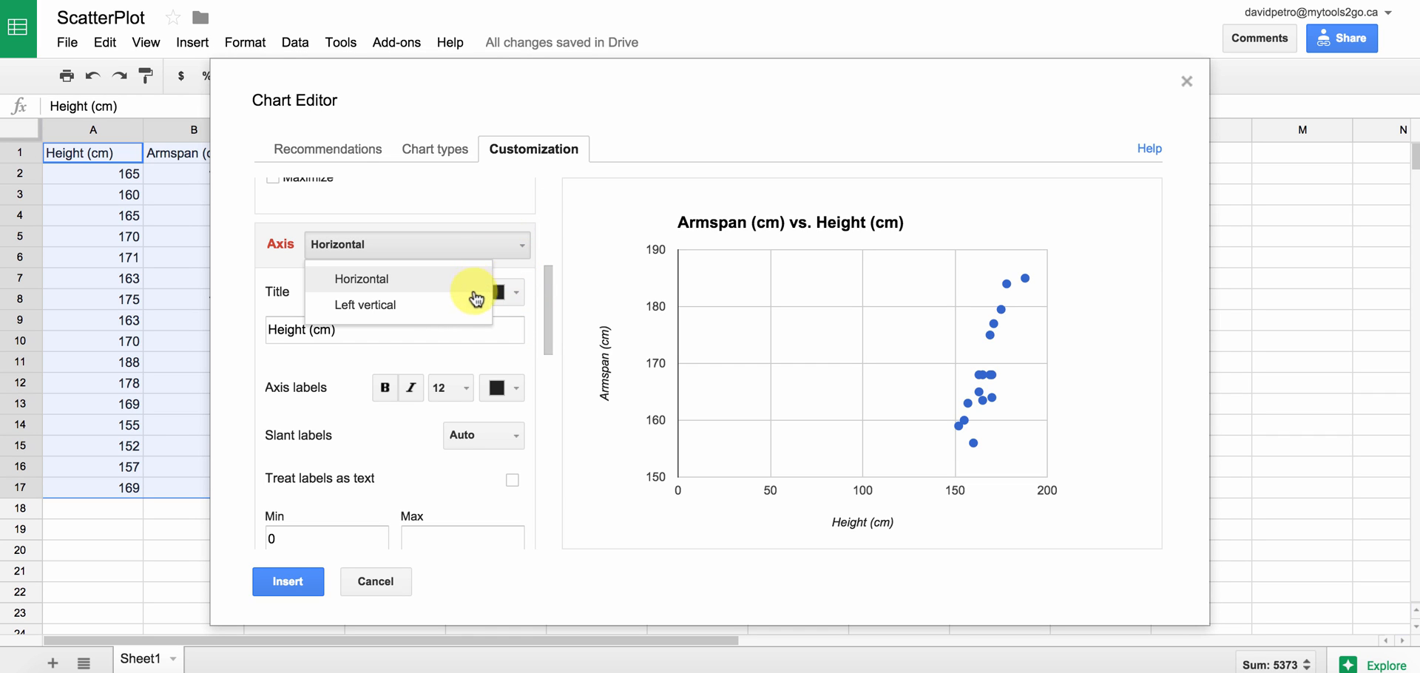
click(366, 304)
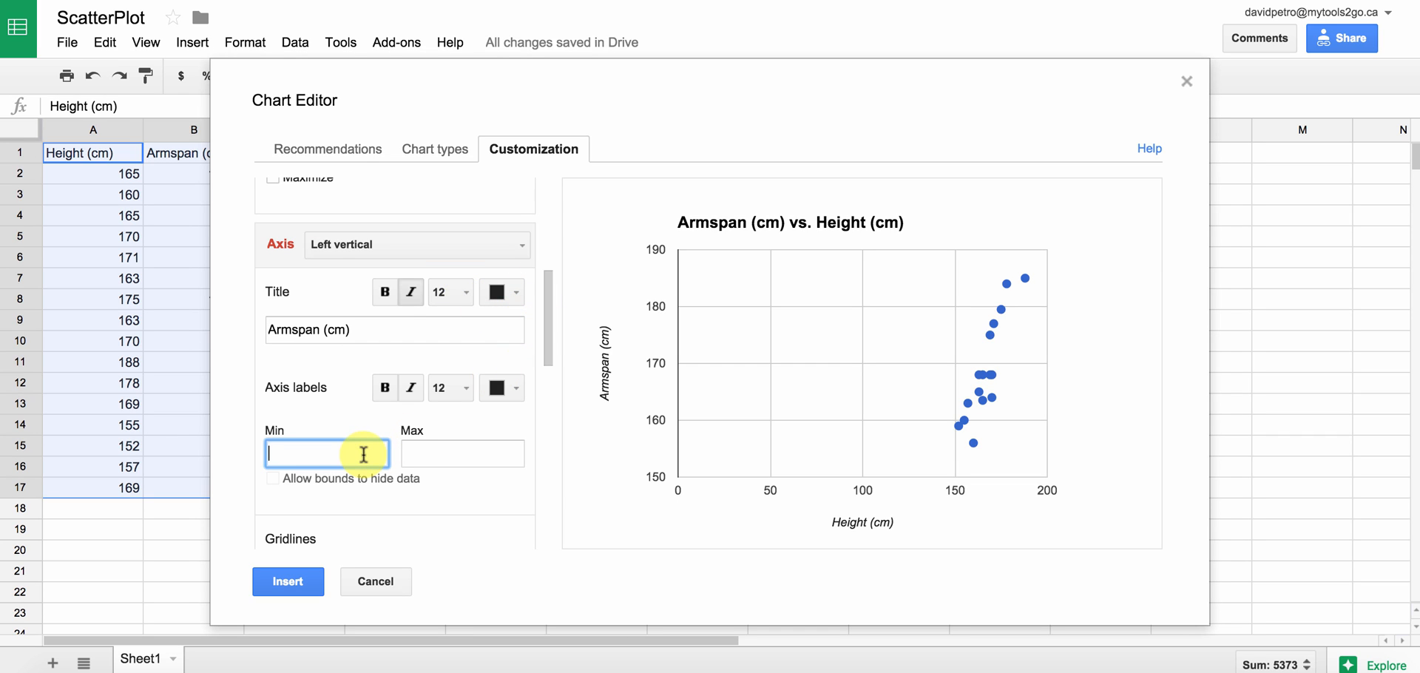
text(0)
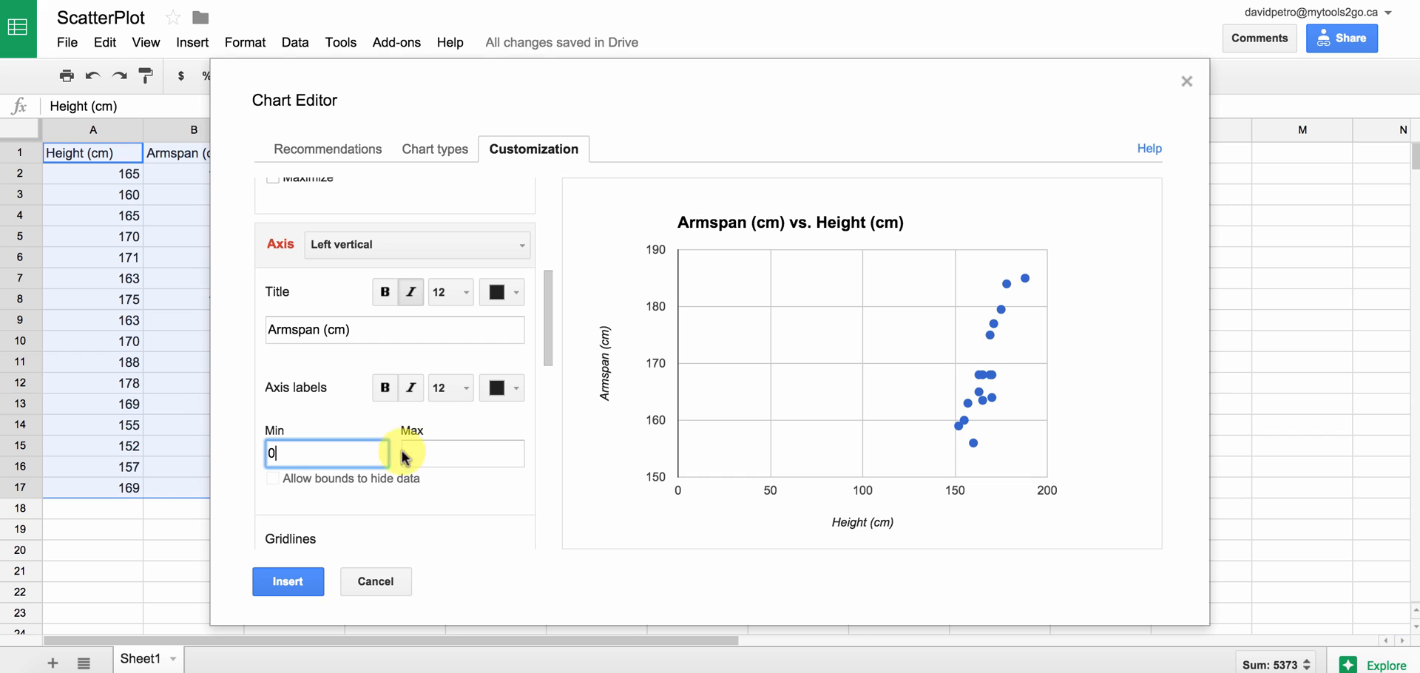
click(273, 478)
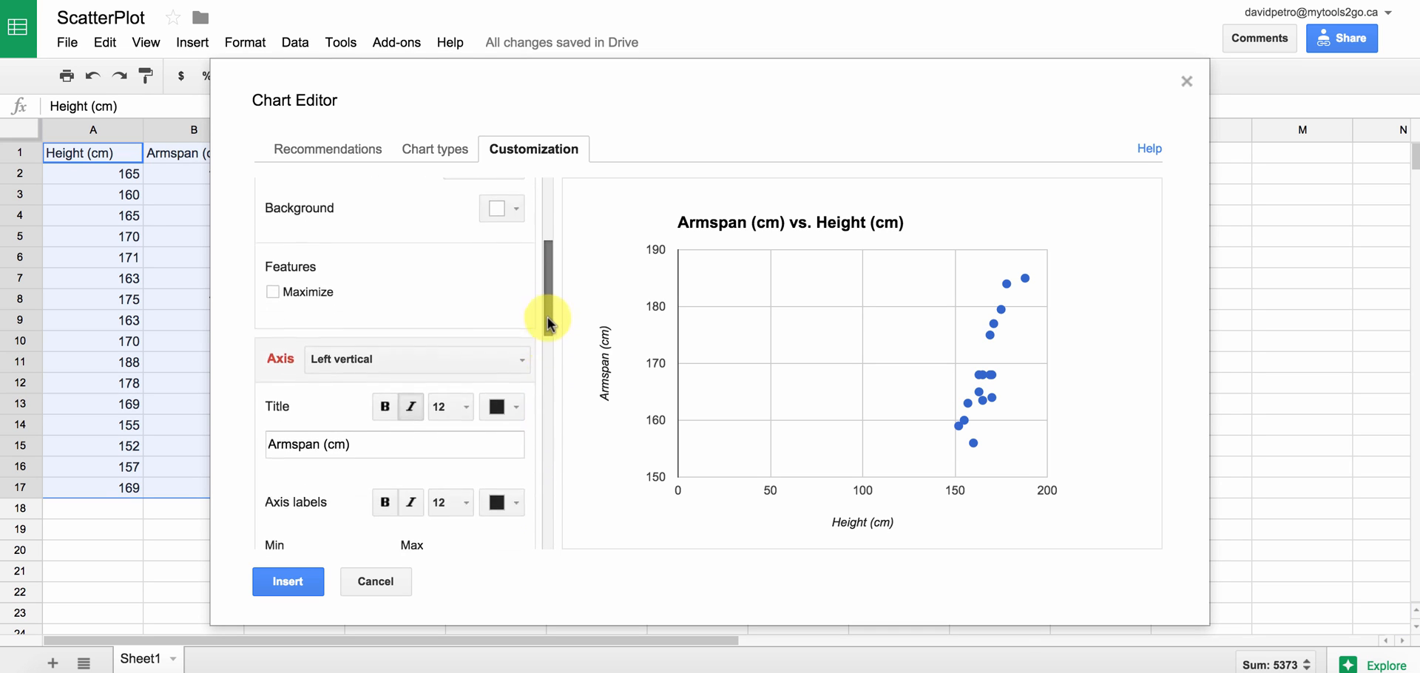
- Switch back to the Horizontal axis and untick Allow bounds to hide data, restoring its automatic range
scroll(down, 3)
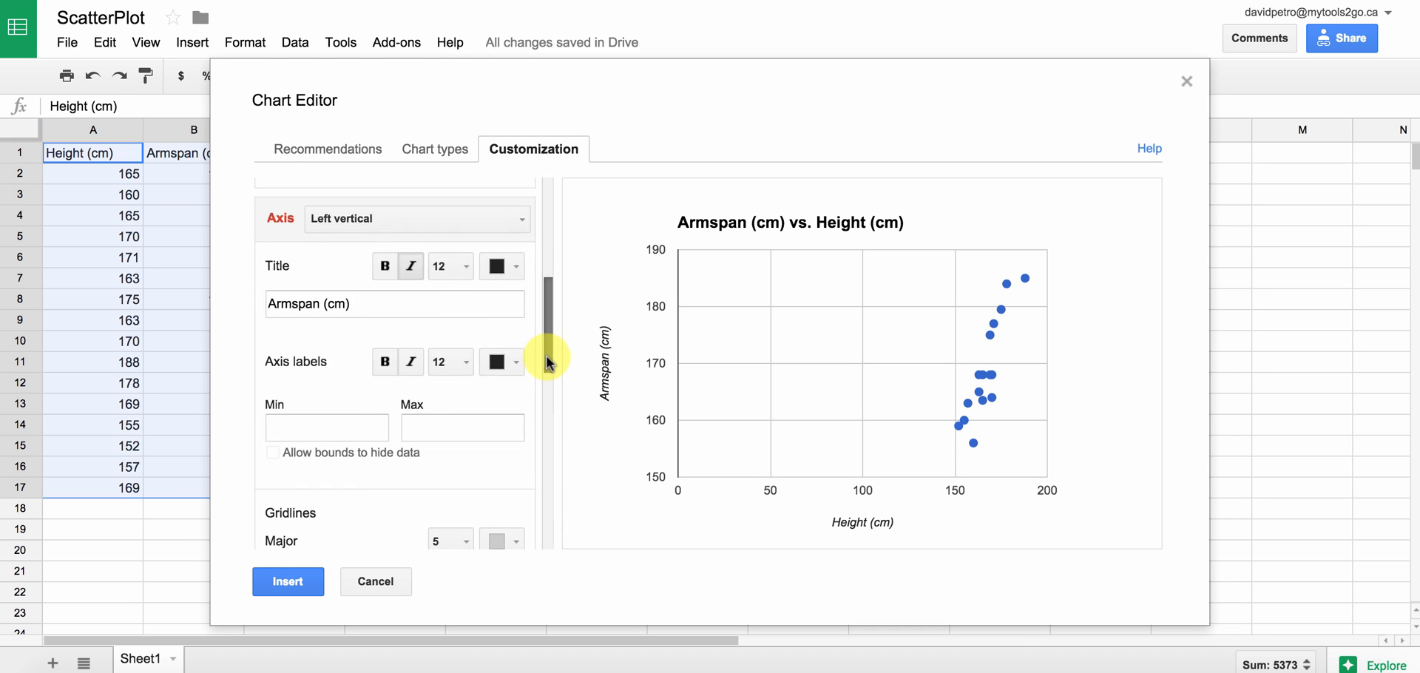
click(418, 219)
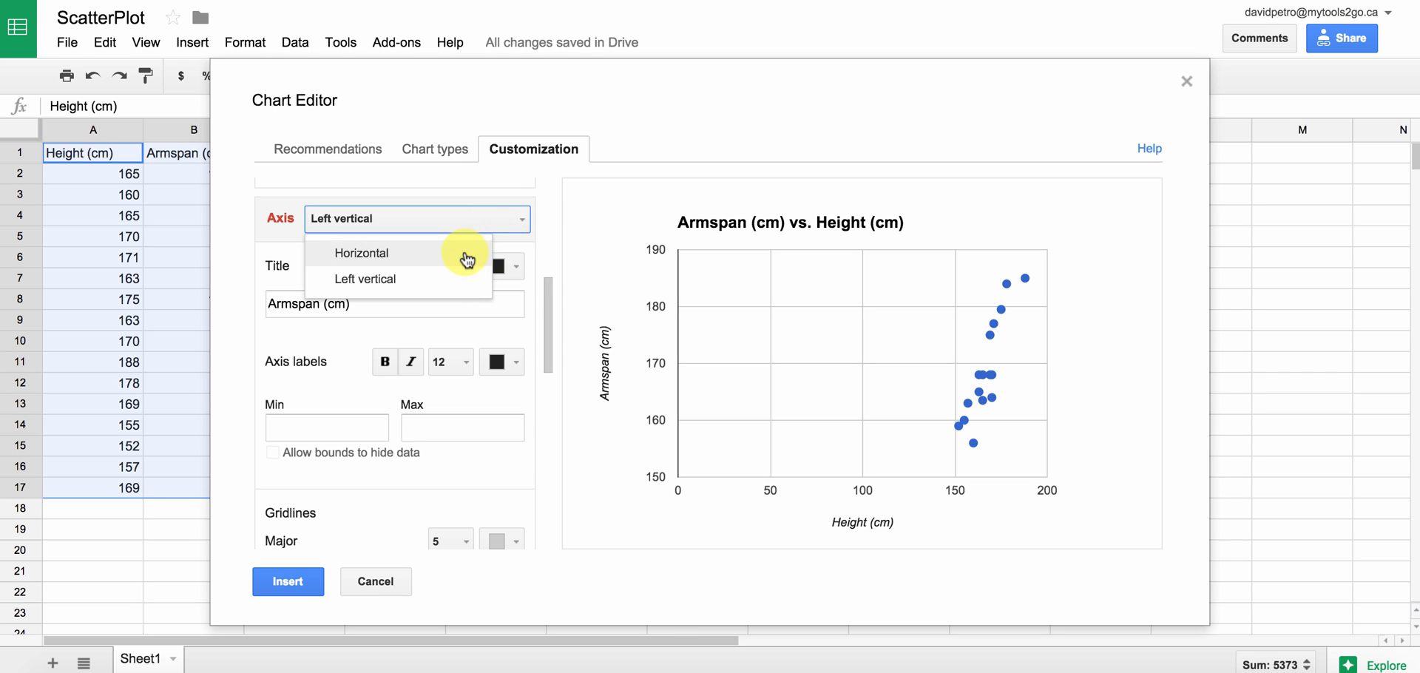
click(273, 379)
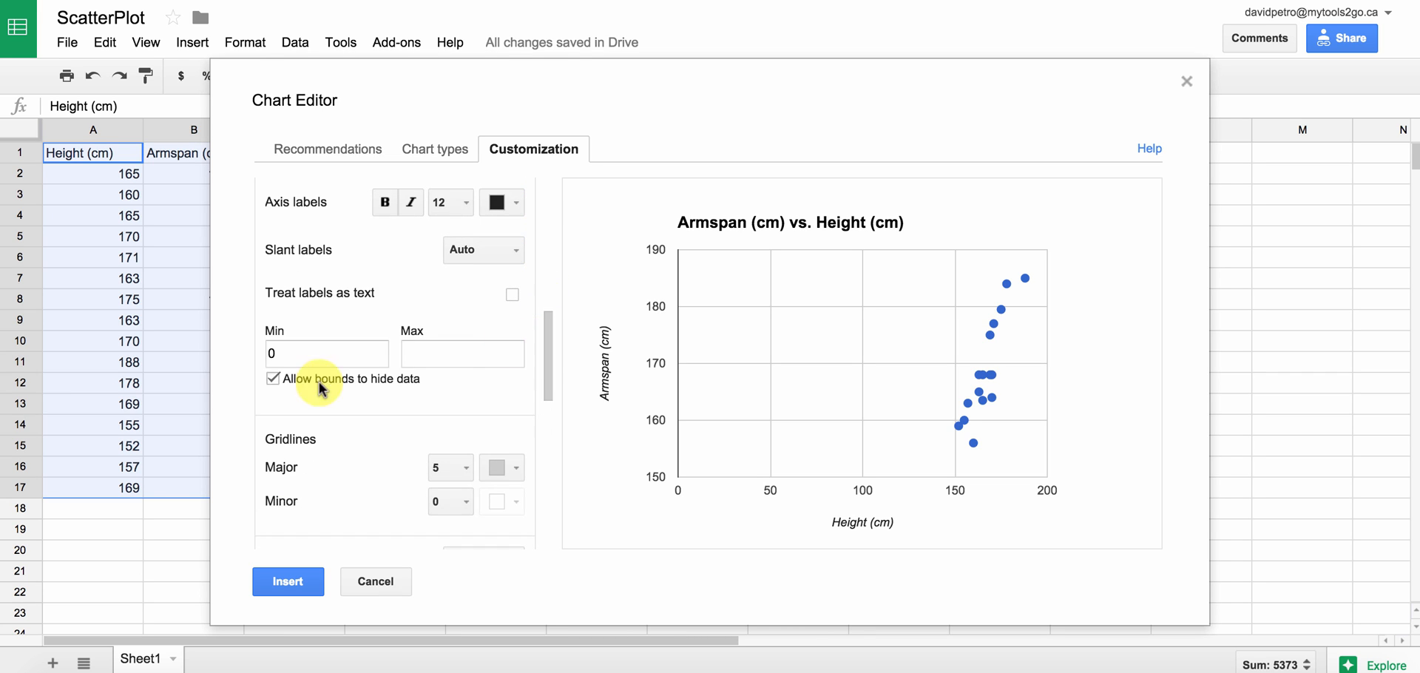
click(325, 352)
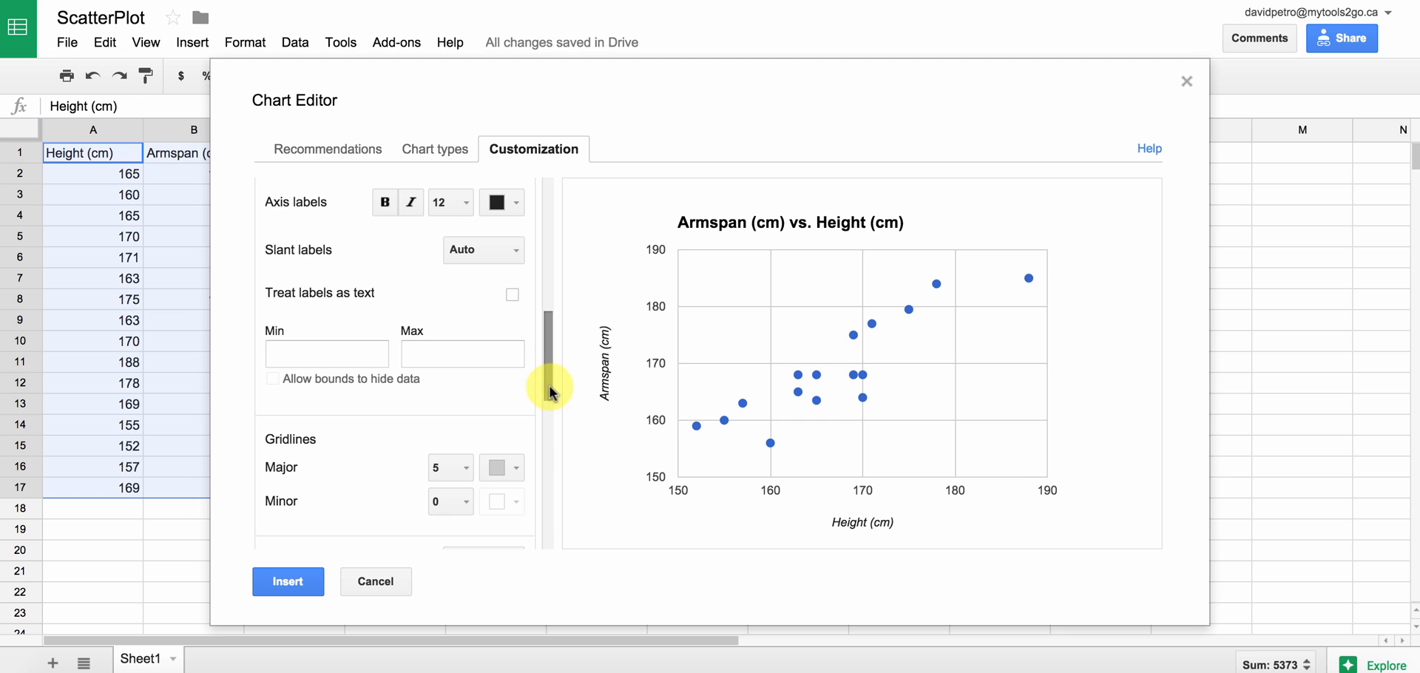
scroll(down, 3)
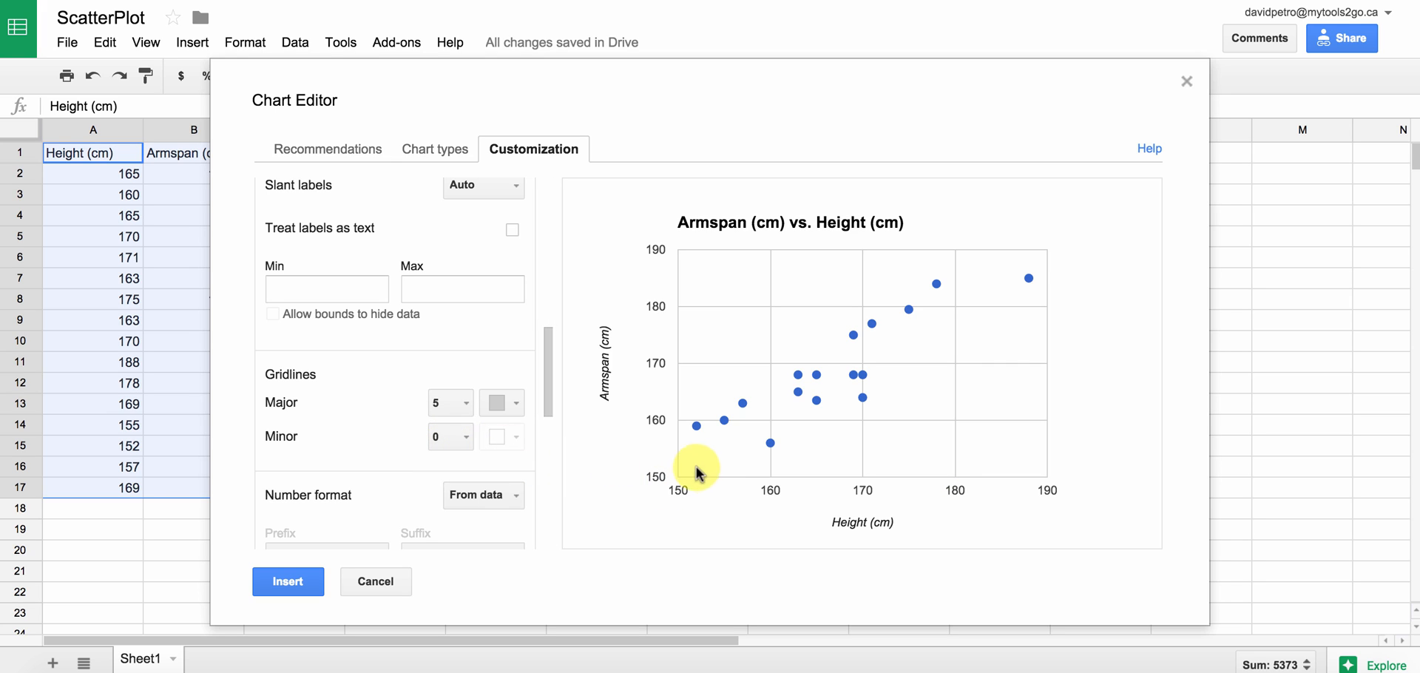
mouse_move(534, 529)
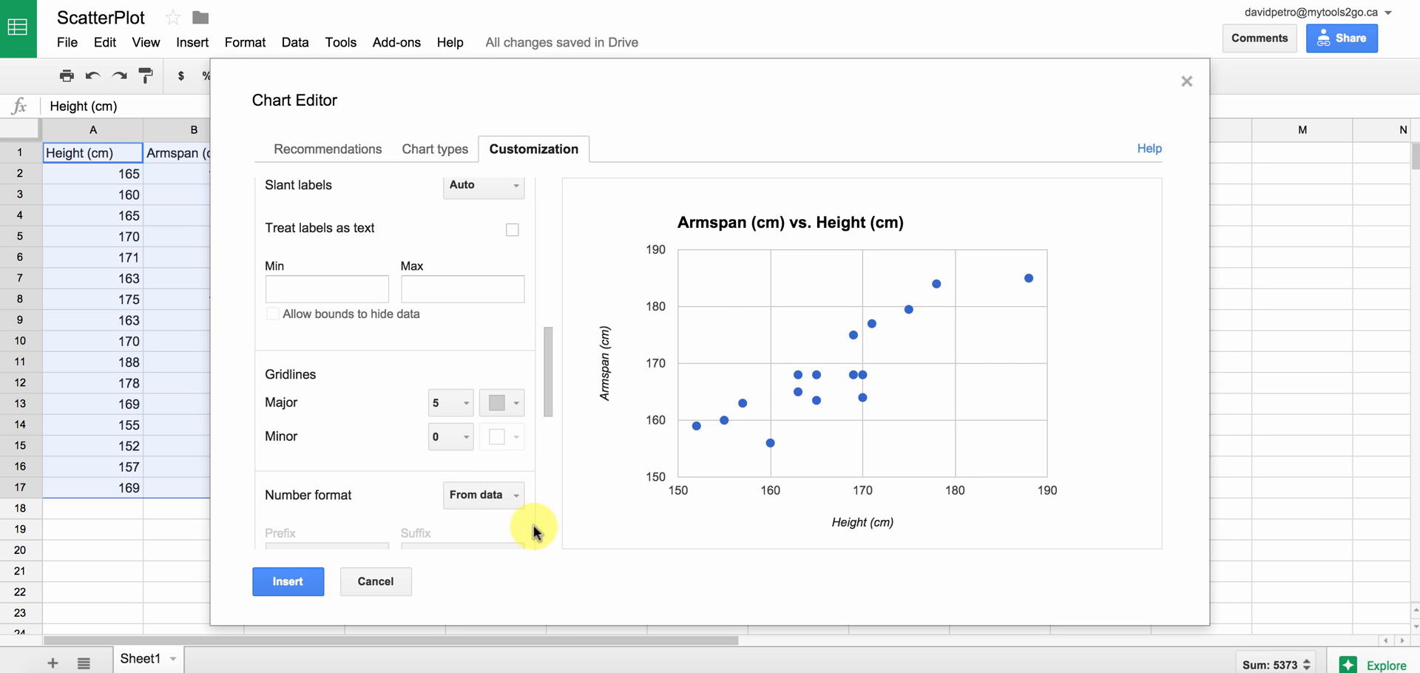
mouse_move(679, 497)
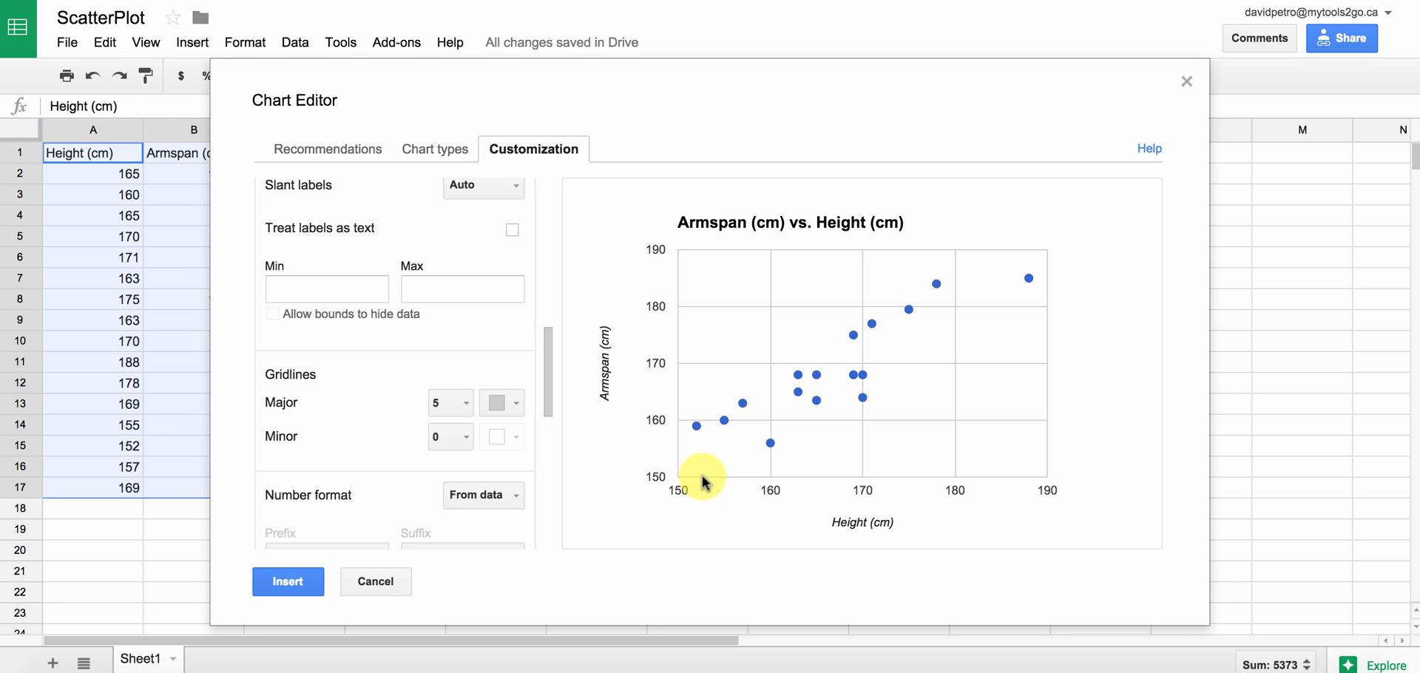
mouse_move(529, 477)
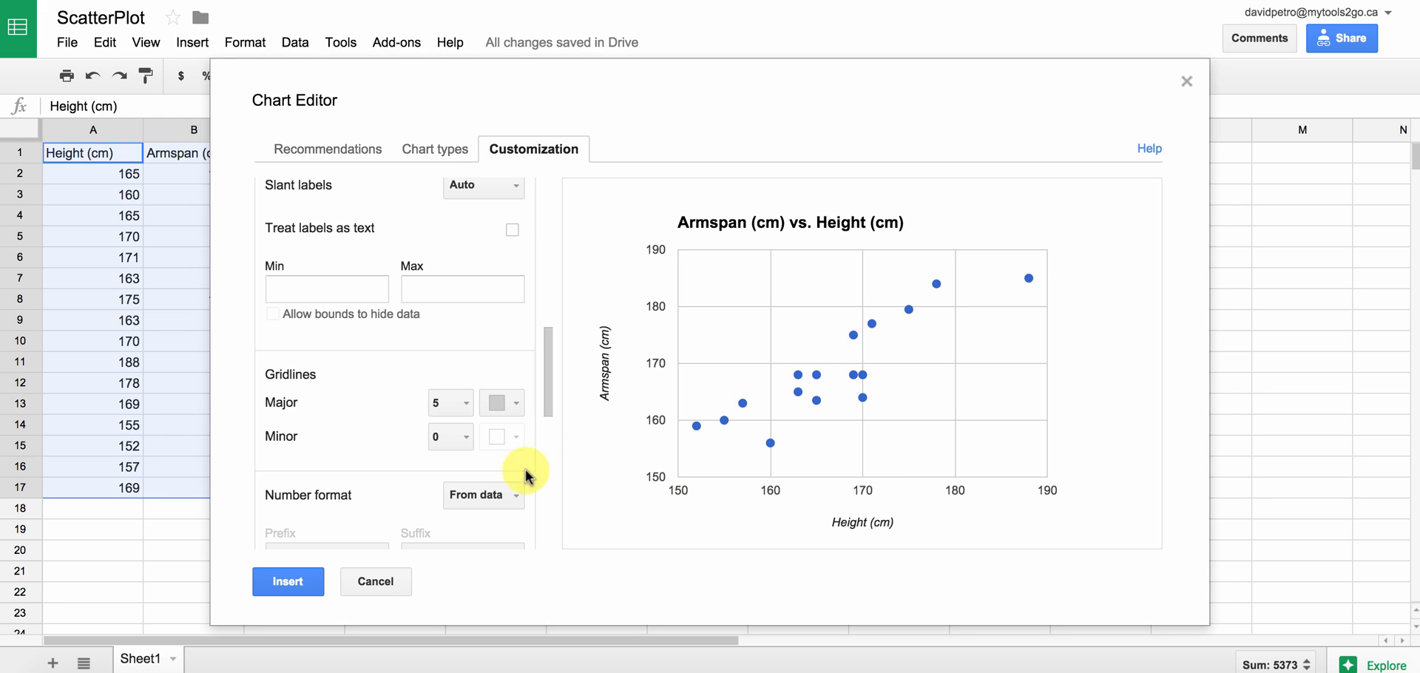
mouse_move(466, 436)
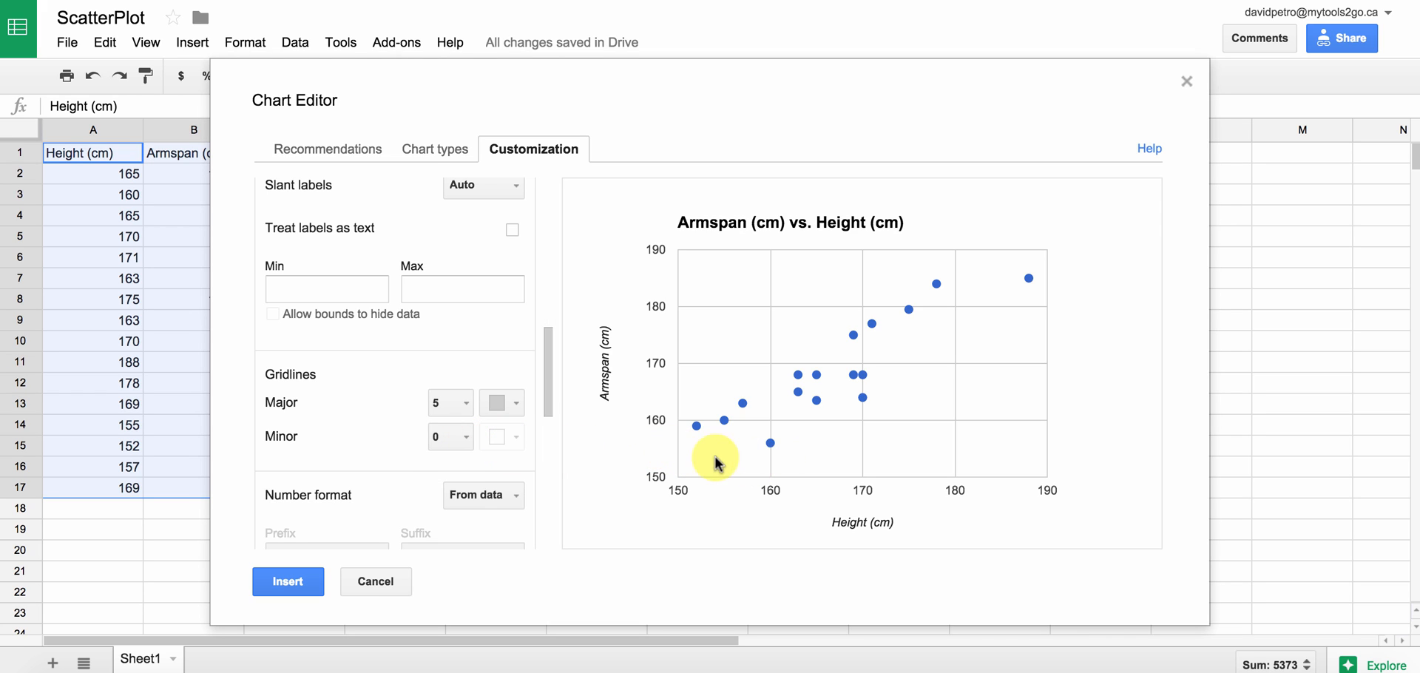
mouse_move(679, 478)
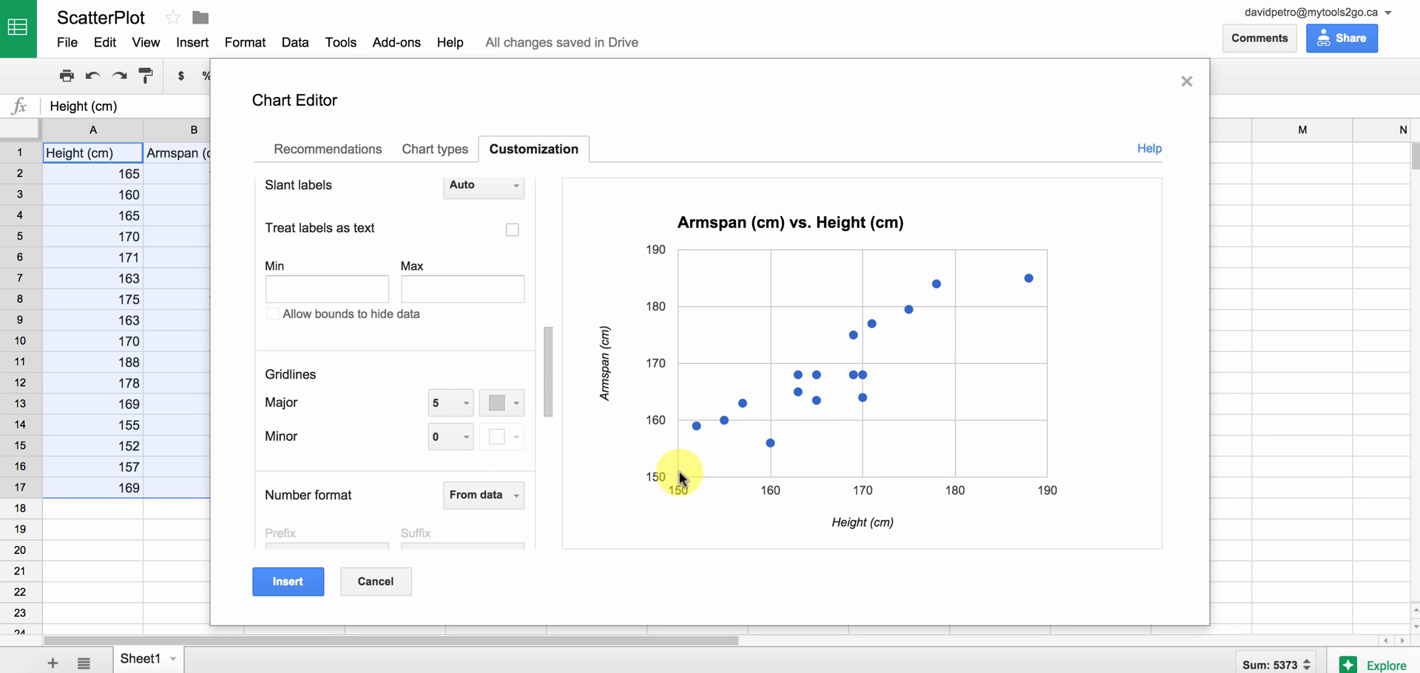
mouse_move(711, 474)
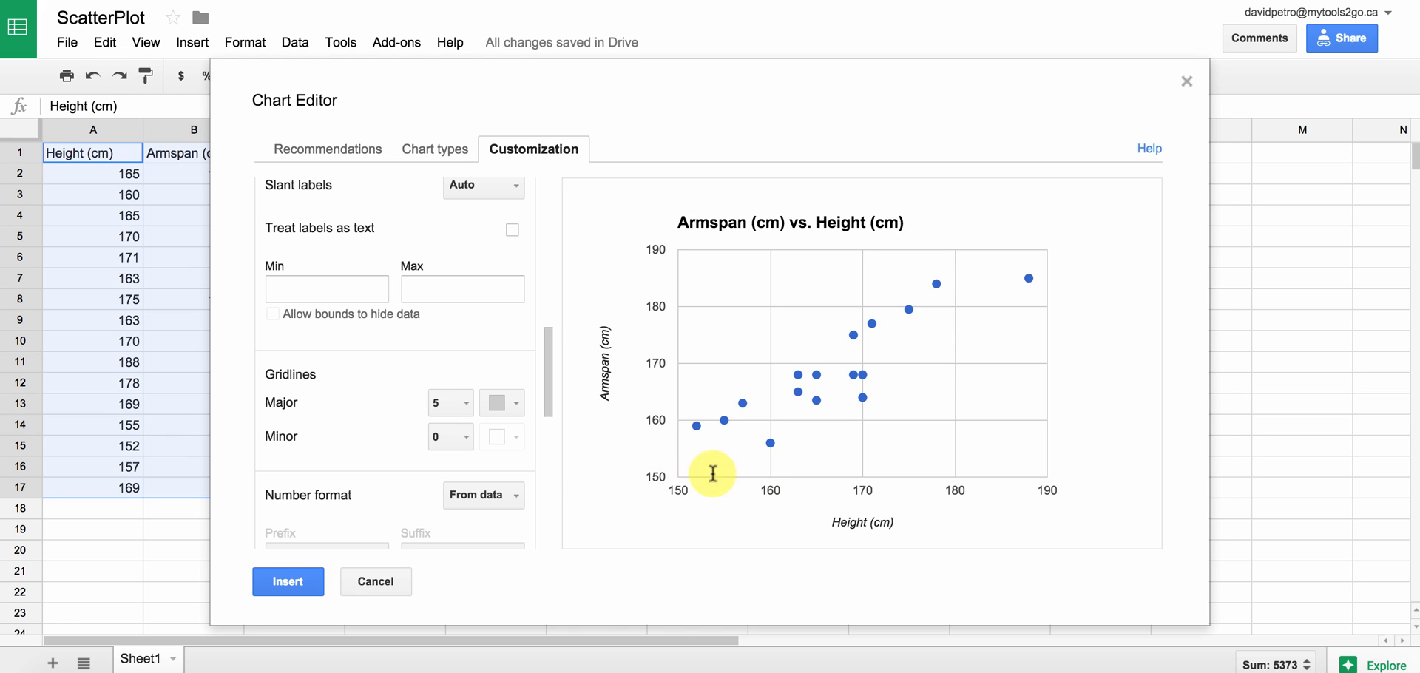
- Set the horizontal Height axis Minor gridlines to 10
click(450, 436)
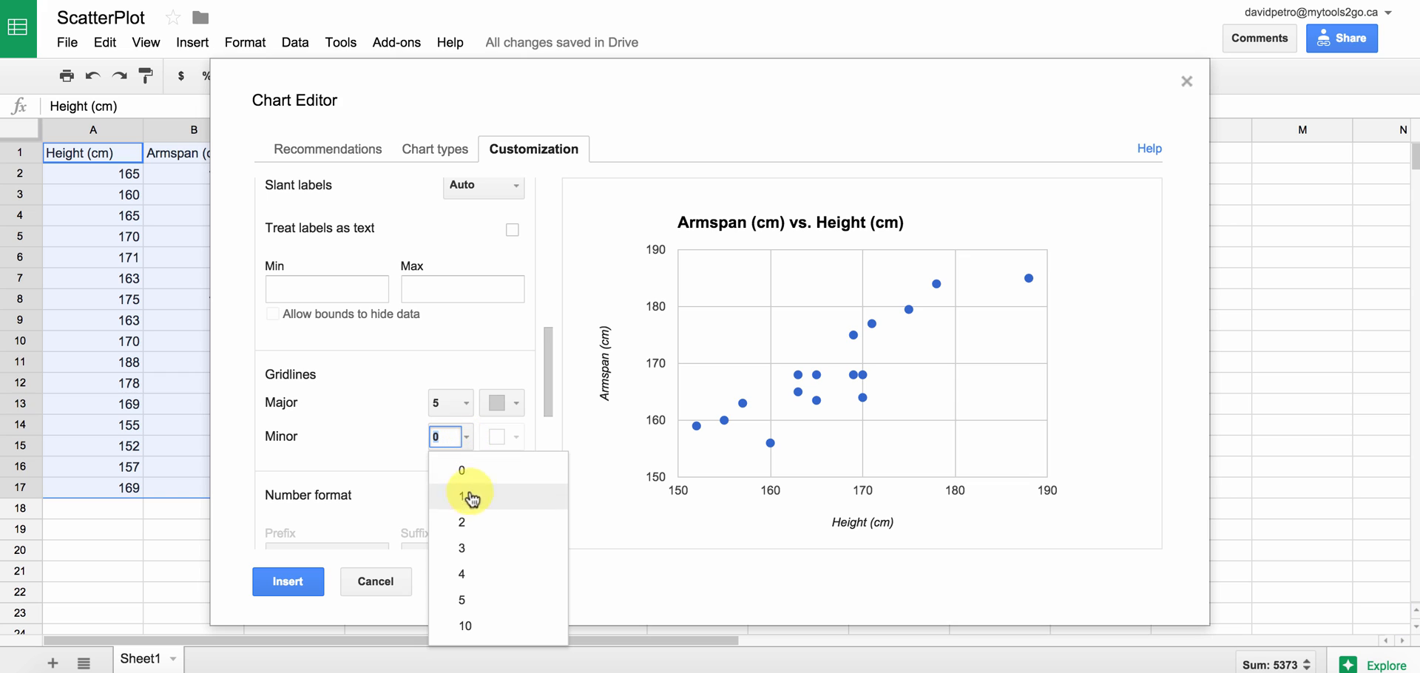
mouse_move(478, 626)
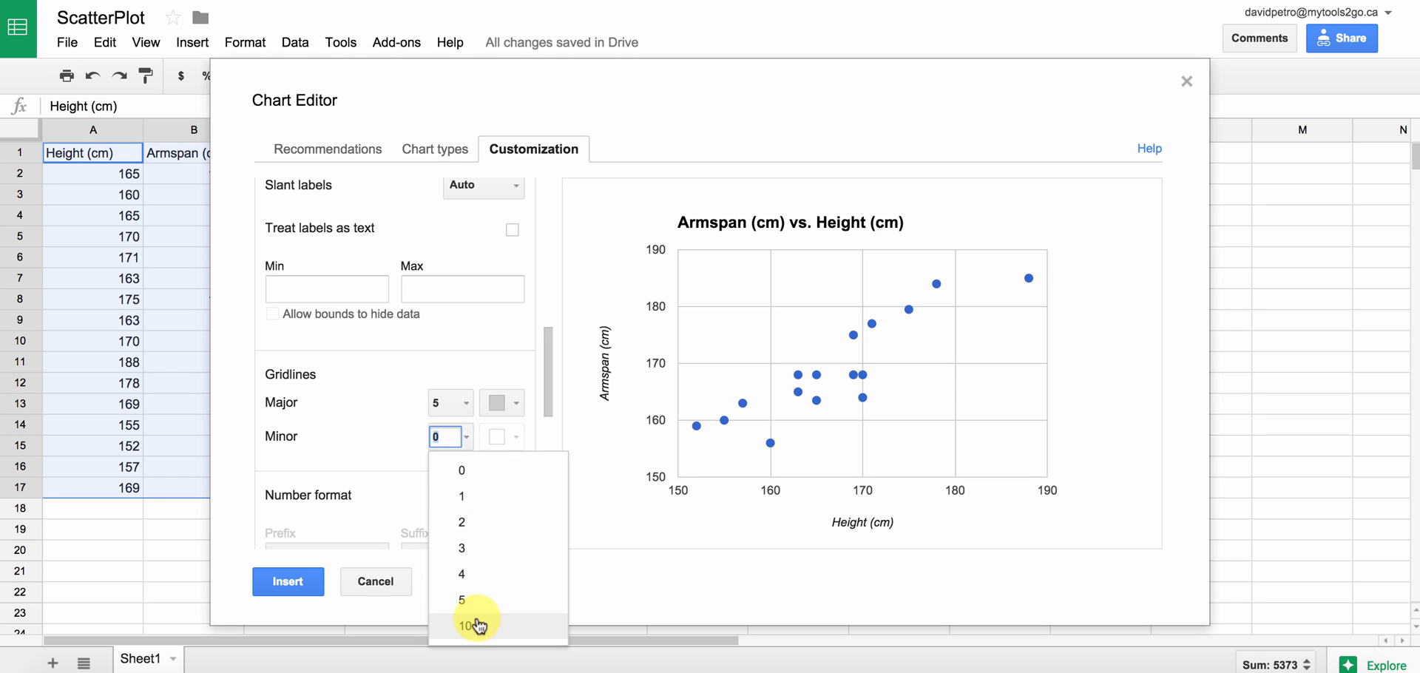
click(462, 627)
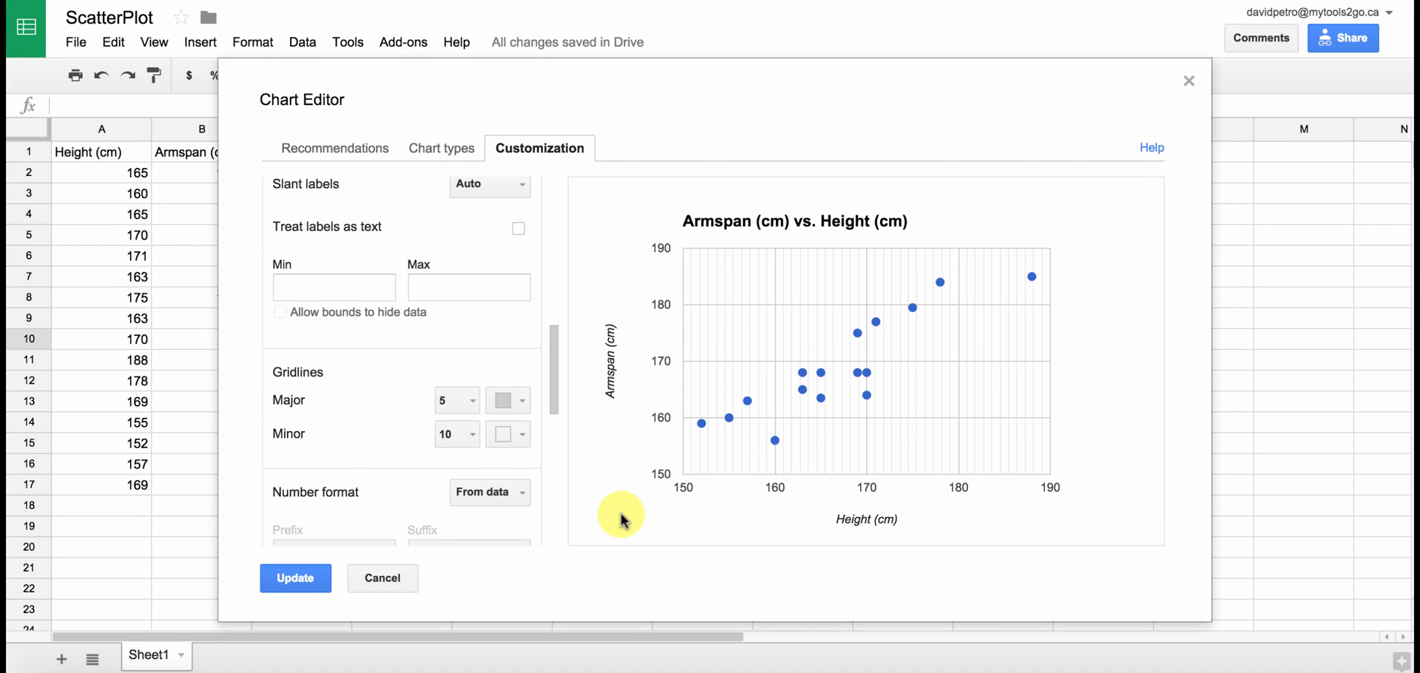
mouse_move(774, 441)
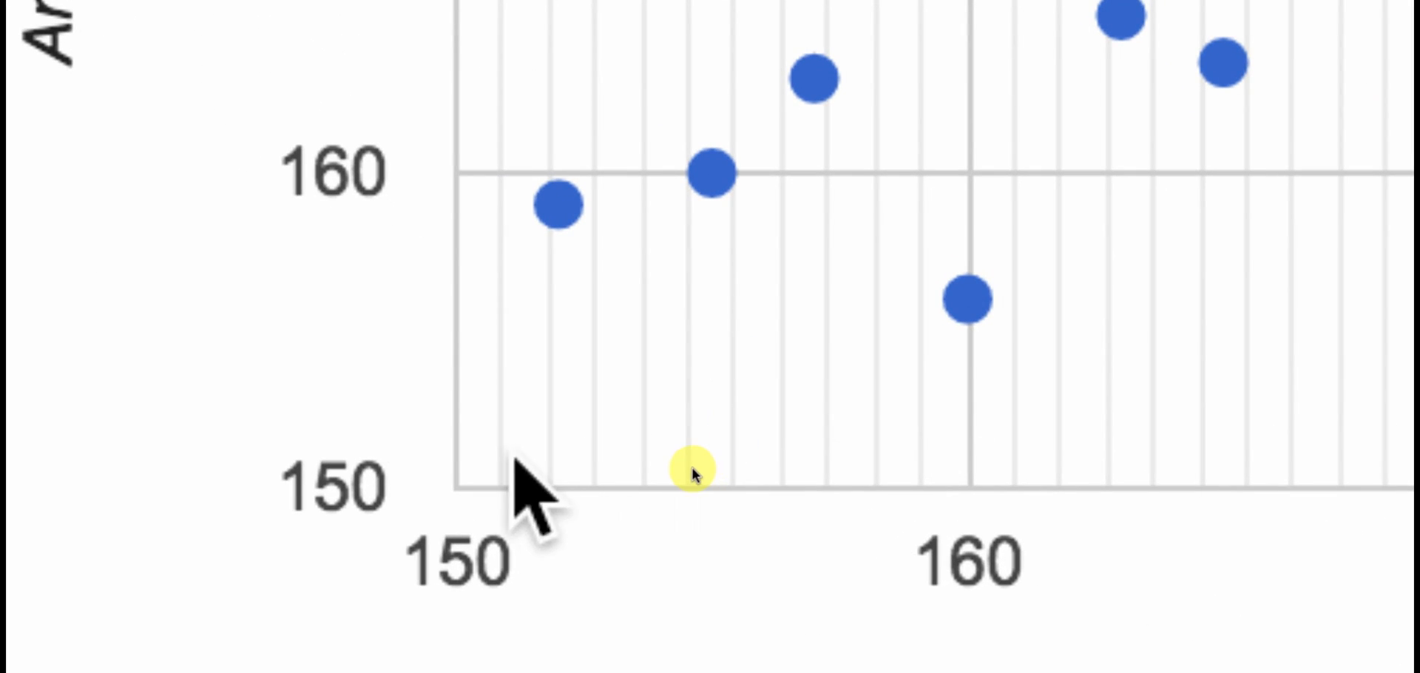
mouse_move(598, 498)
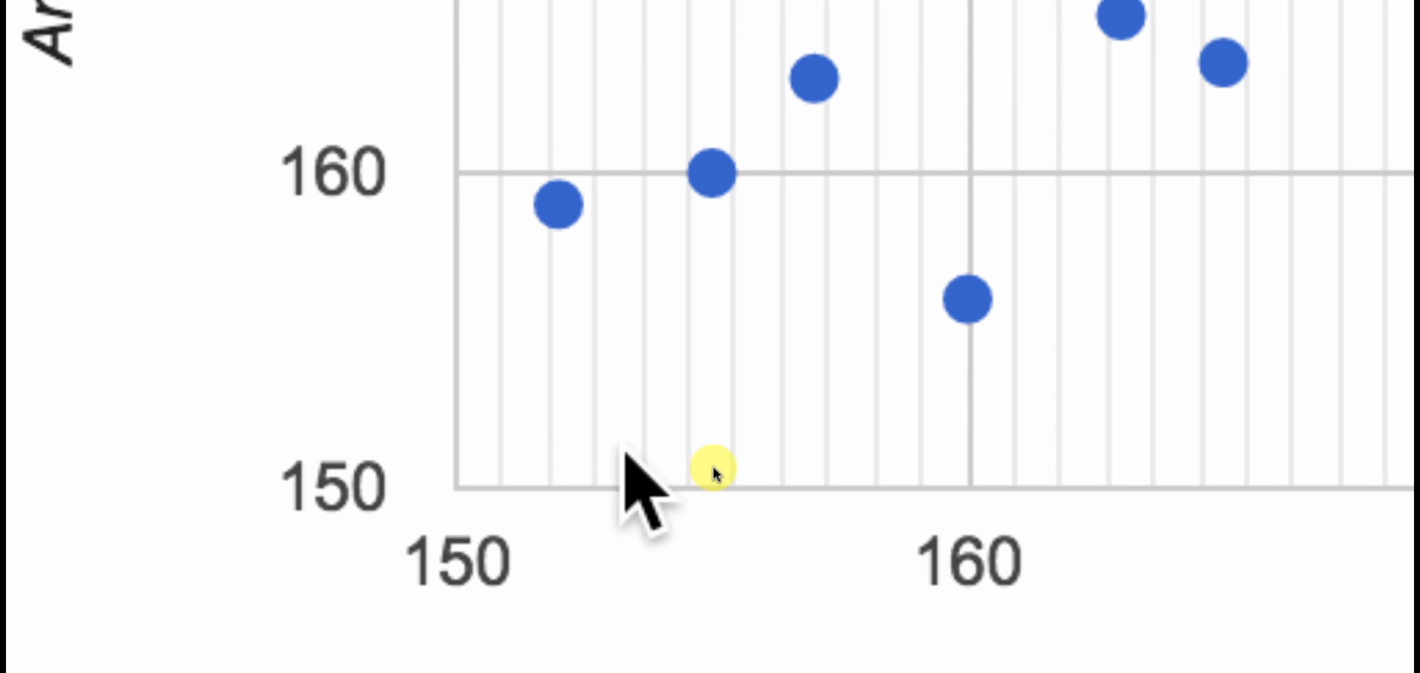
mouse_move(820, 490)
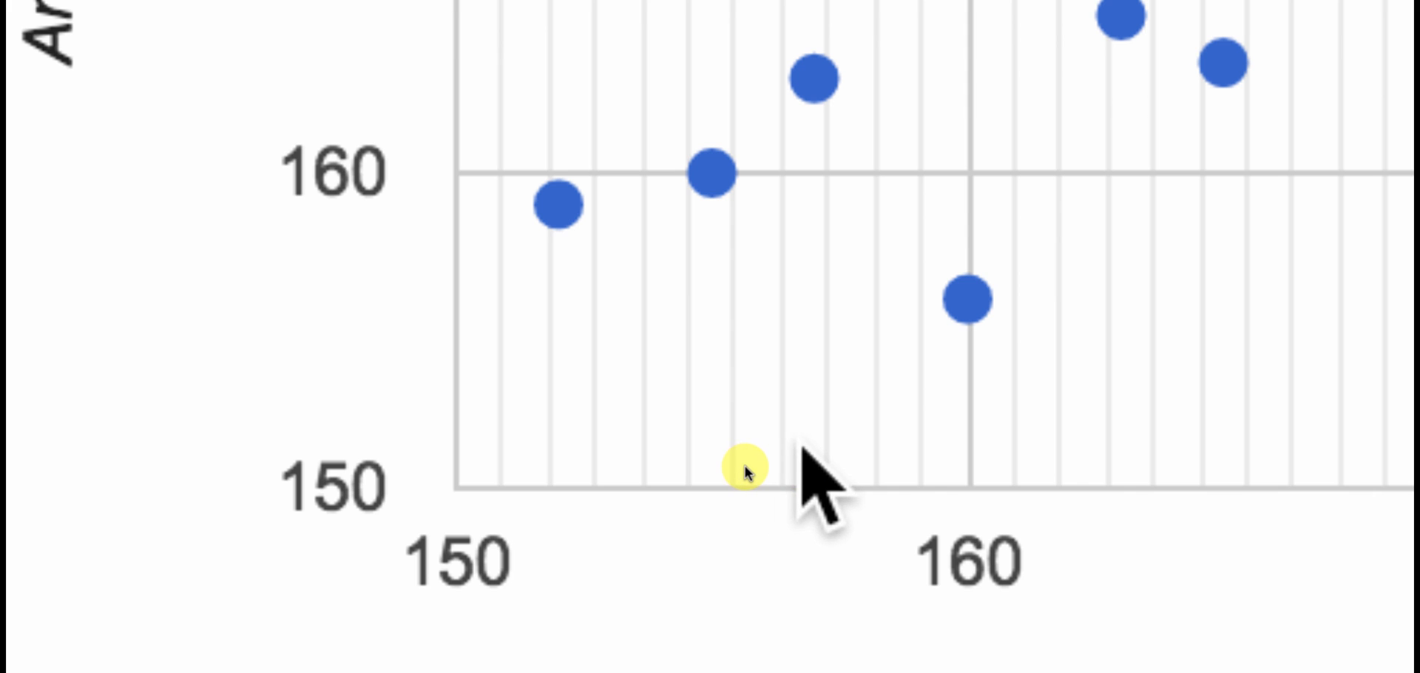
mouse_move(960, 490)
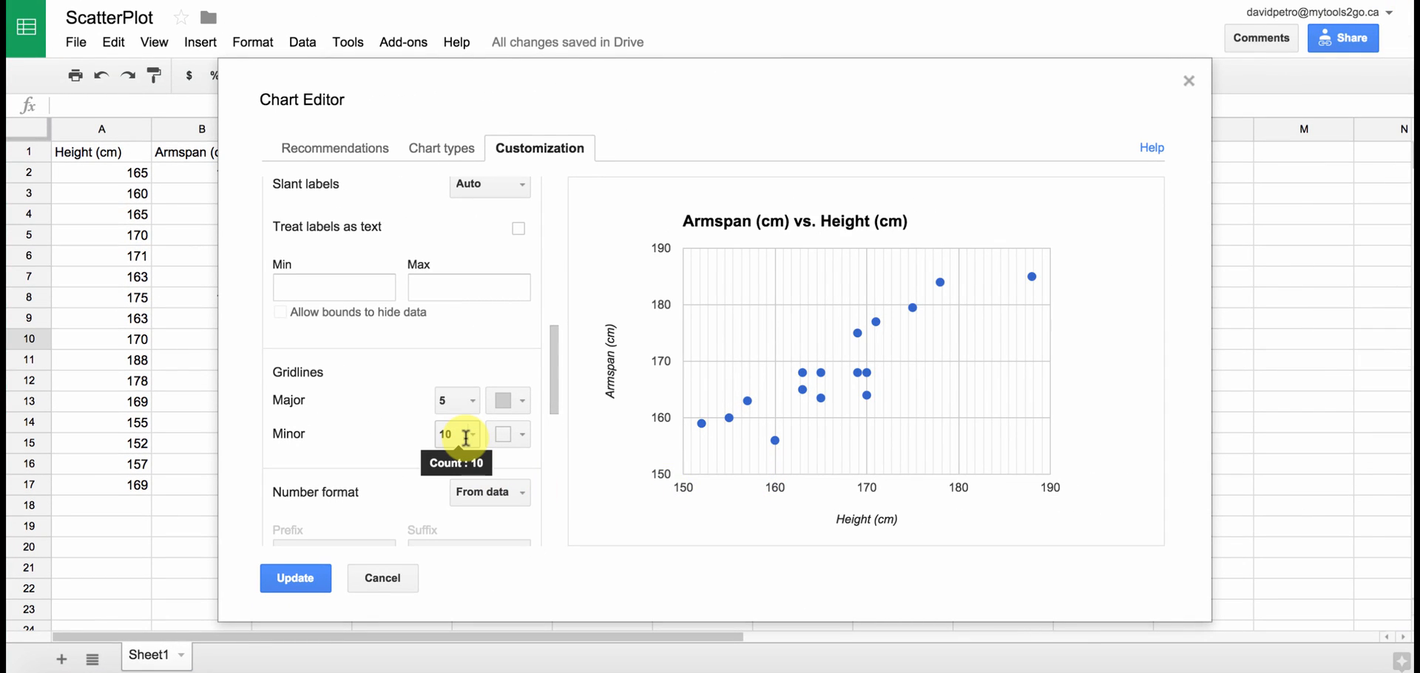
- Enter 9 as the Height axis Minor gridline count and confirm it
click(457, 434)
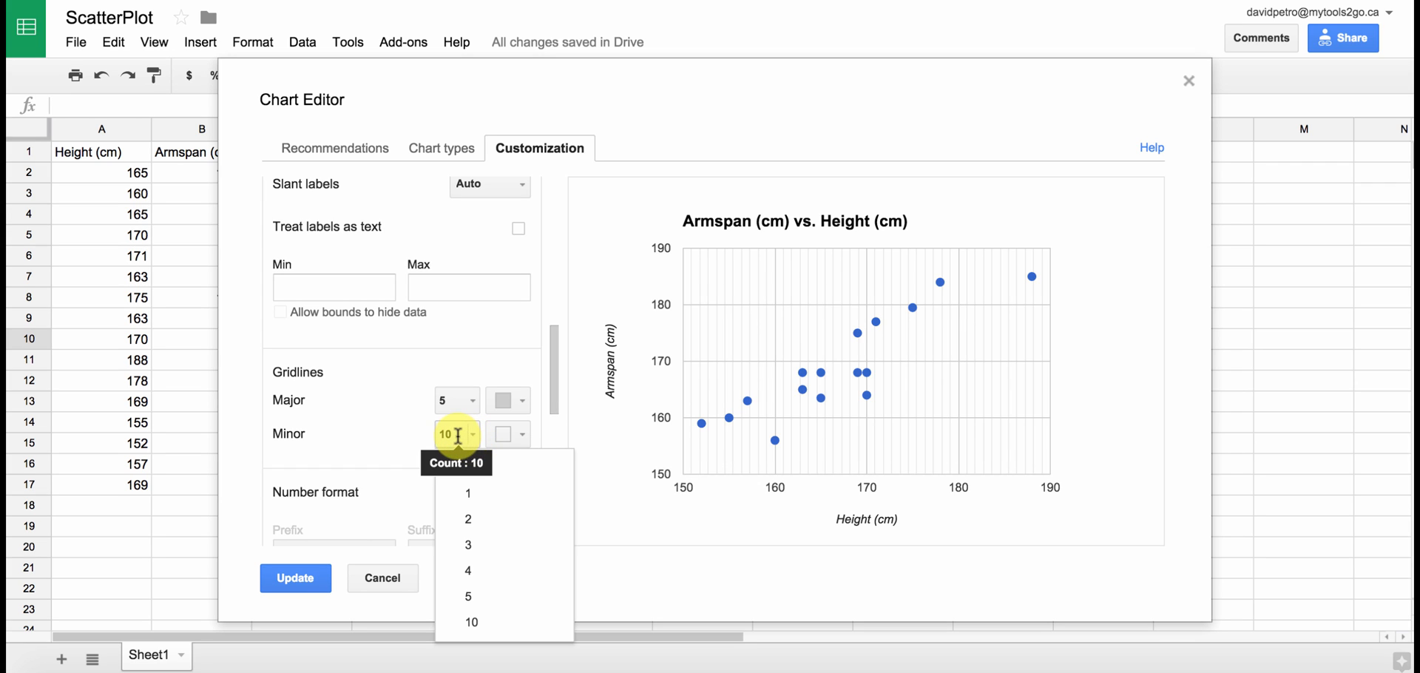
text(9)
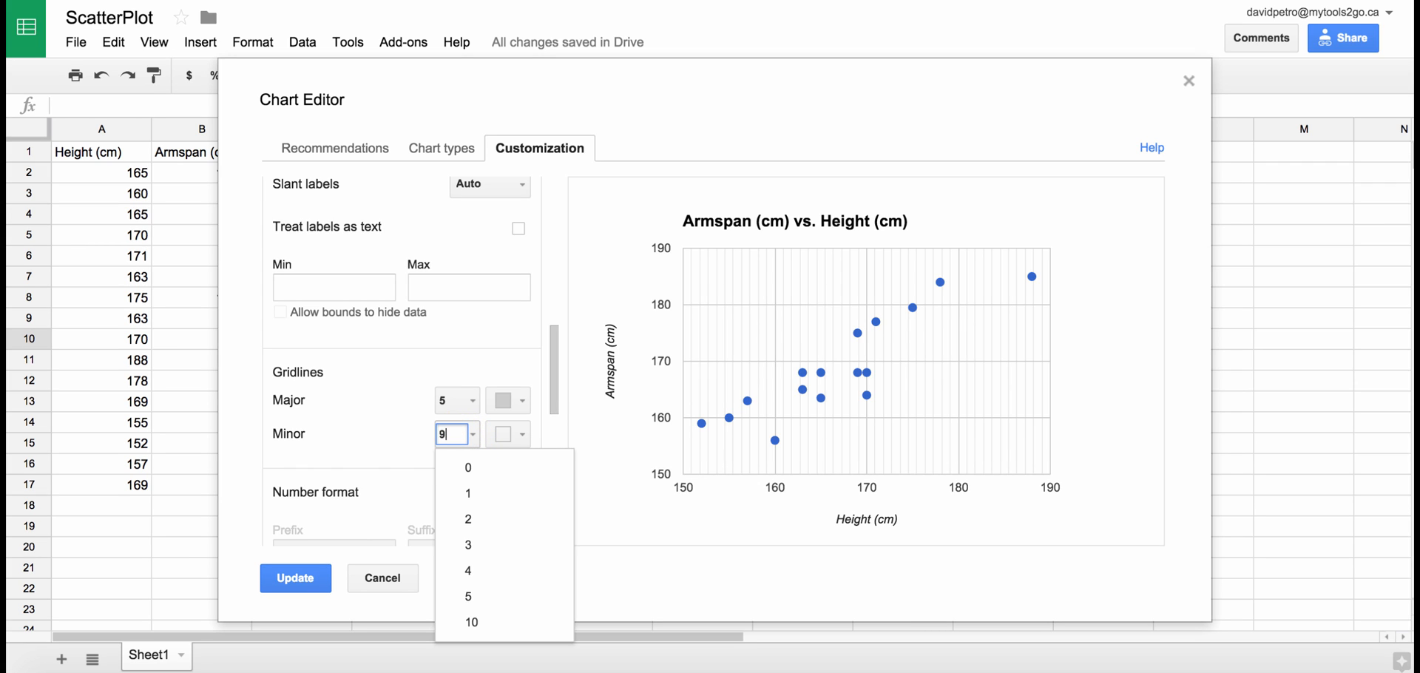
click(471, 623)
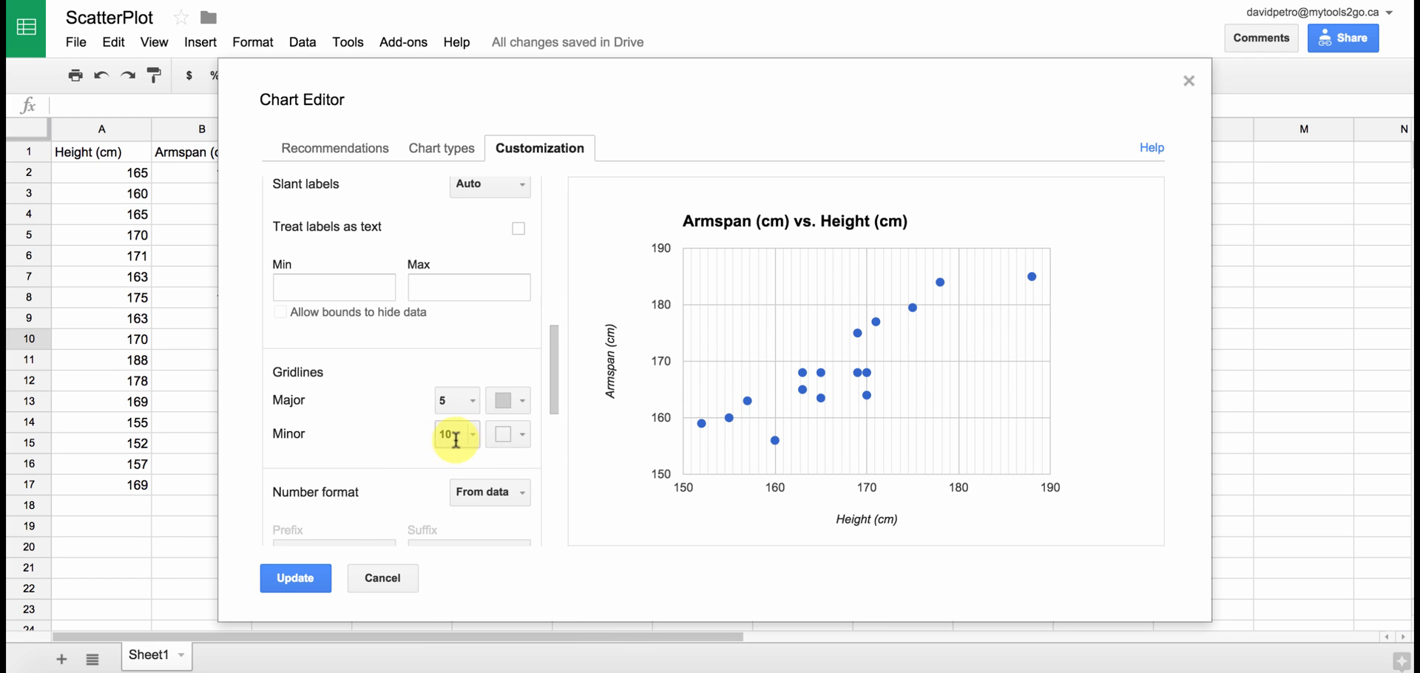
click(454, 433)
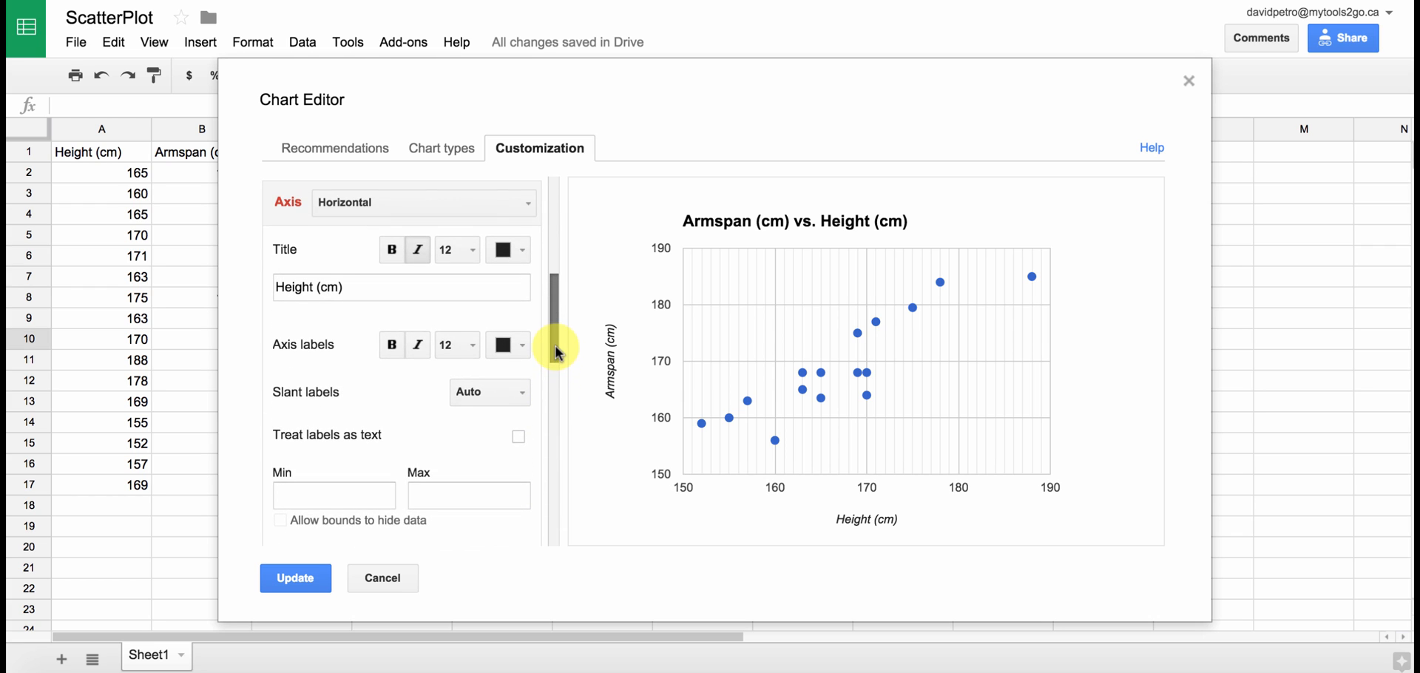
- Switch to the Left vertical Armspan axis and set its Minor gridlines to 9
click(425, 243)
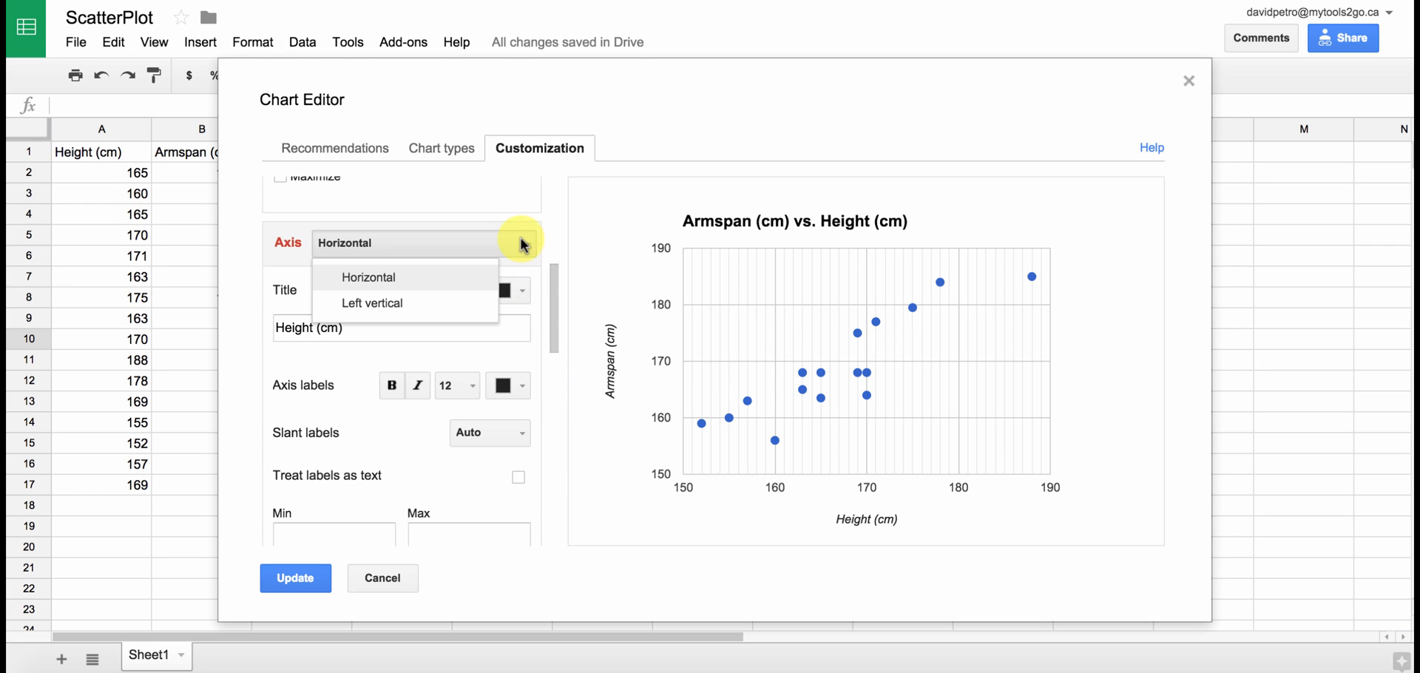
click(369, 304)
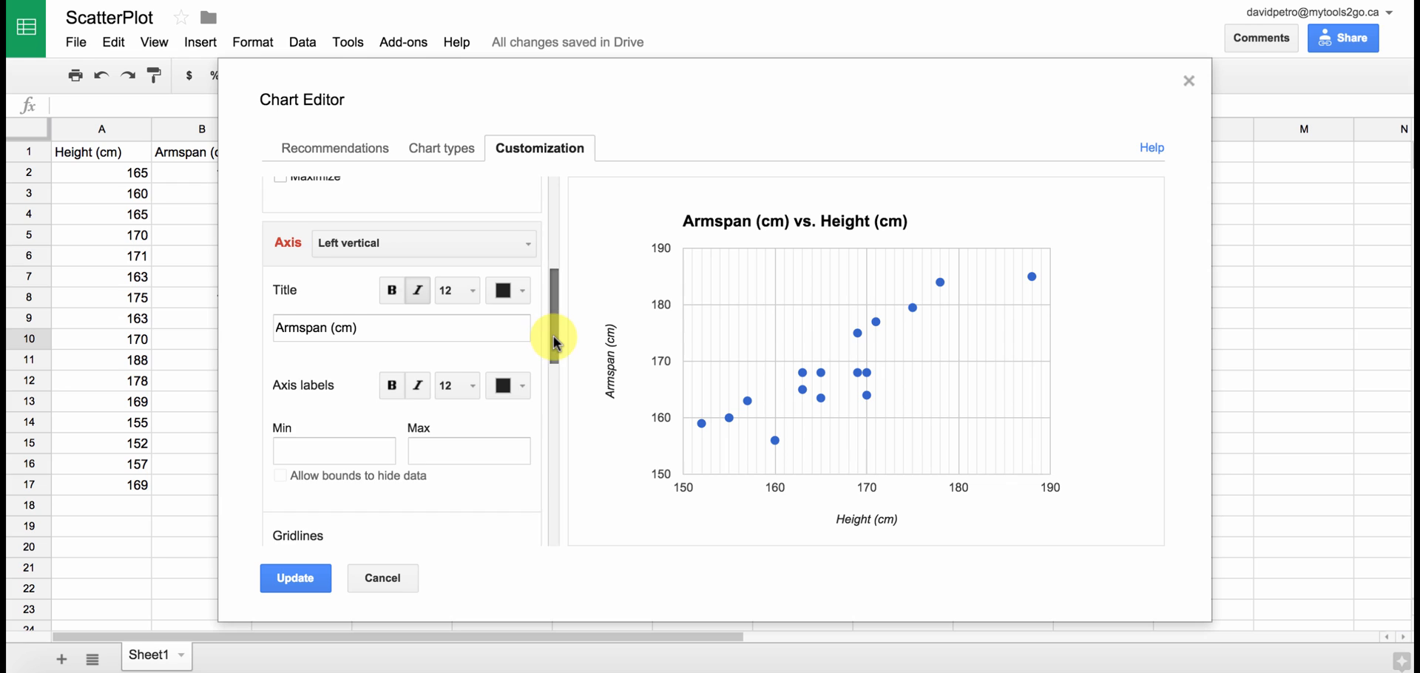
click(453, 401)
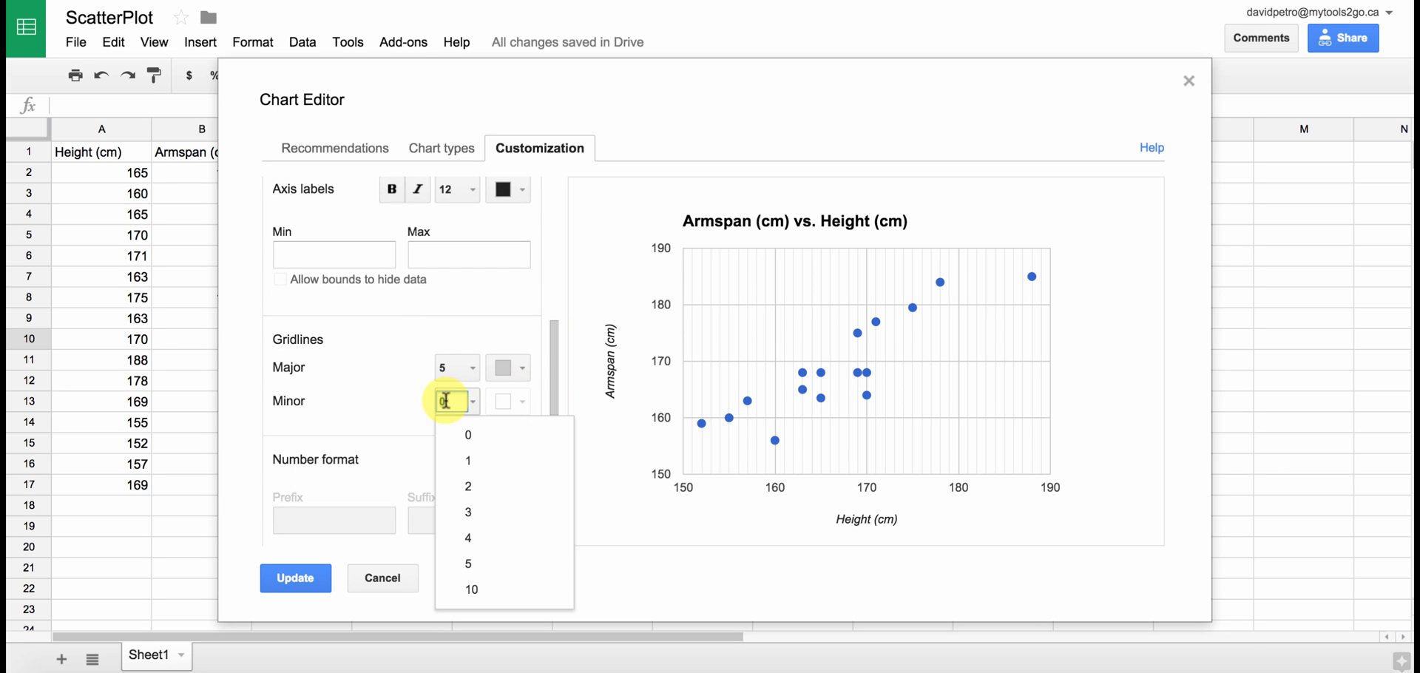
text(9)
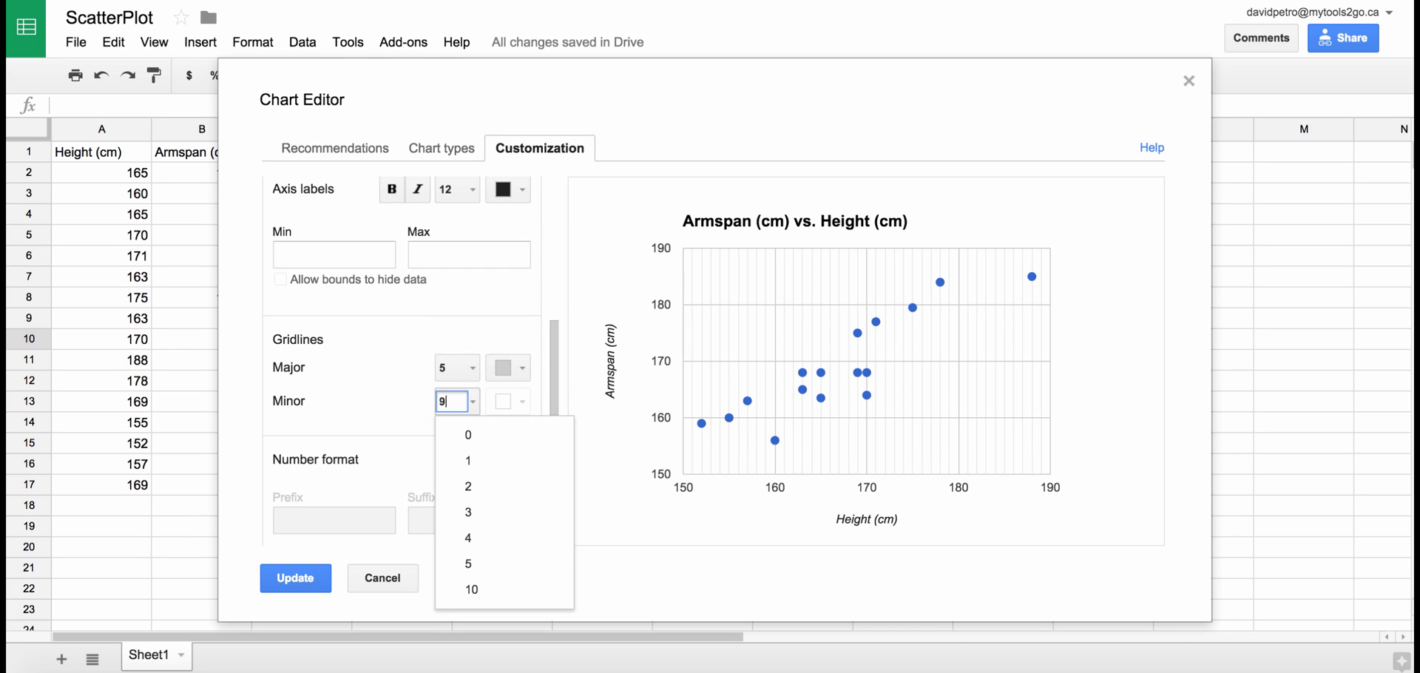
click(467, 408)
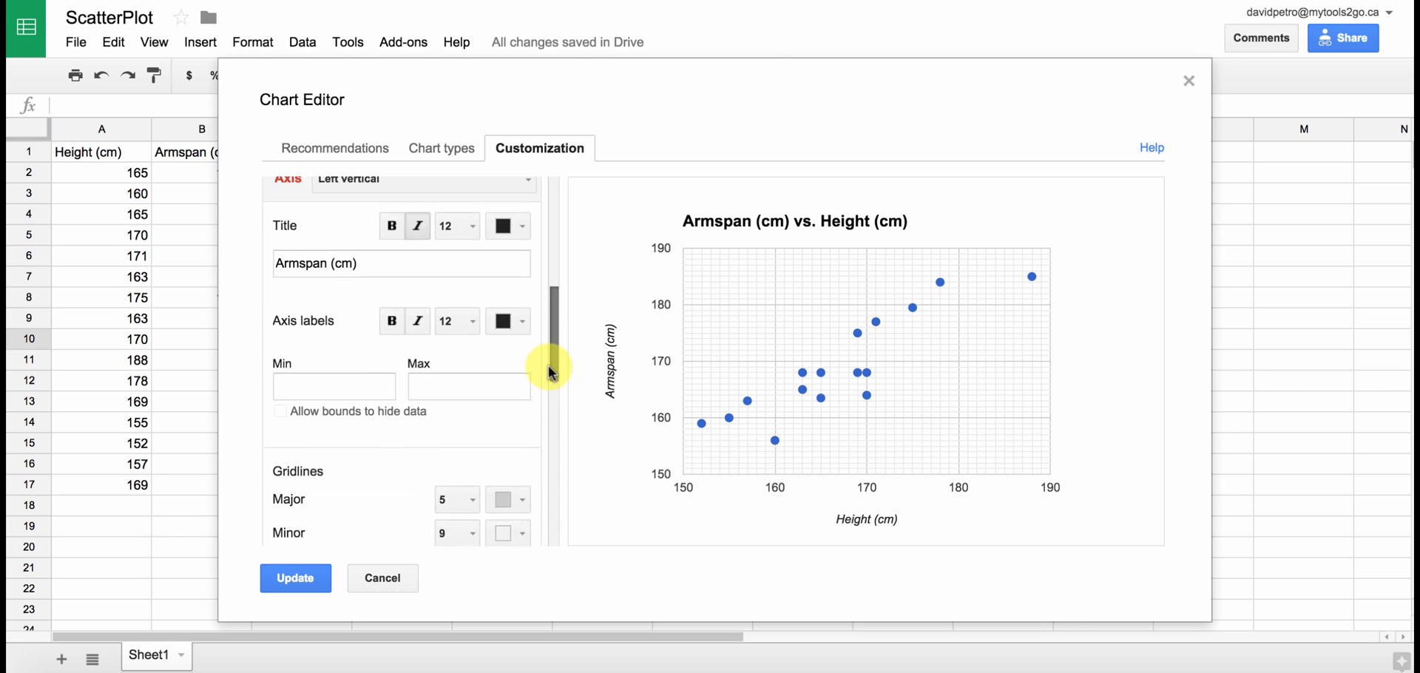
scroll(down, 3)
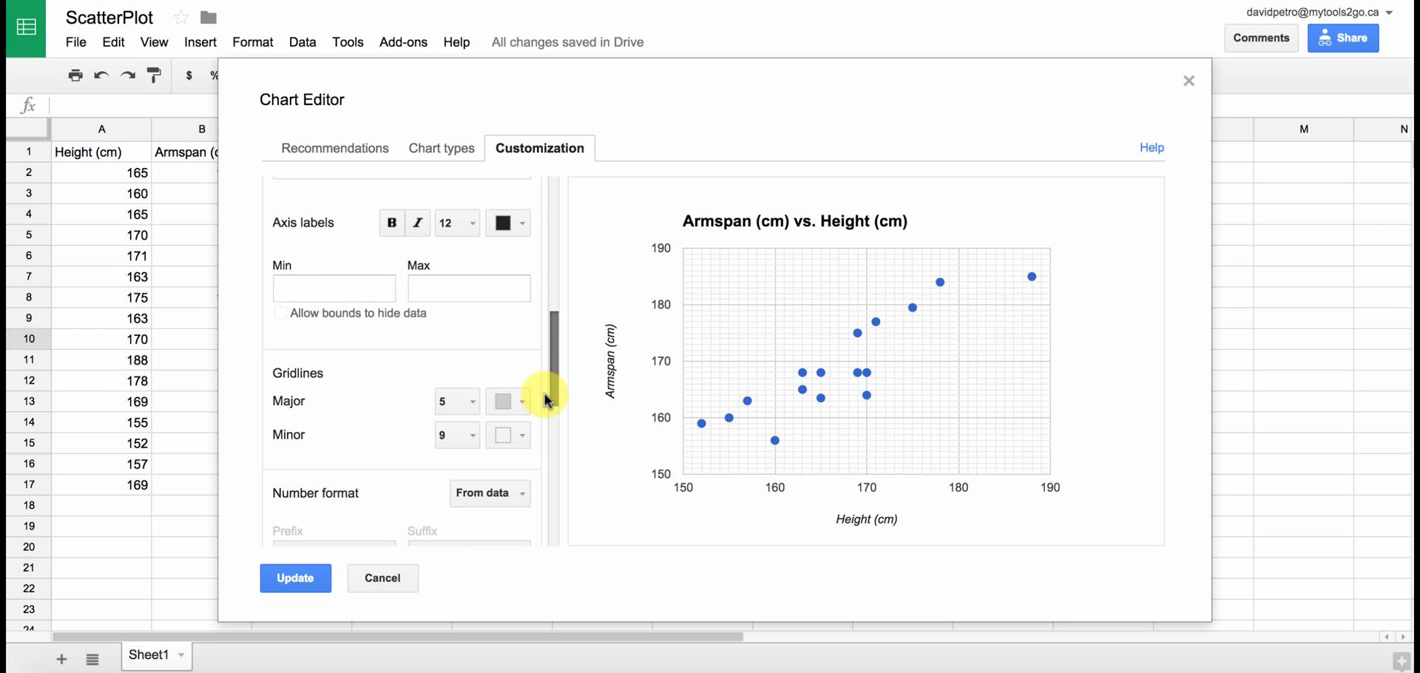
scroll(up, 3)
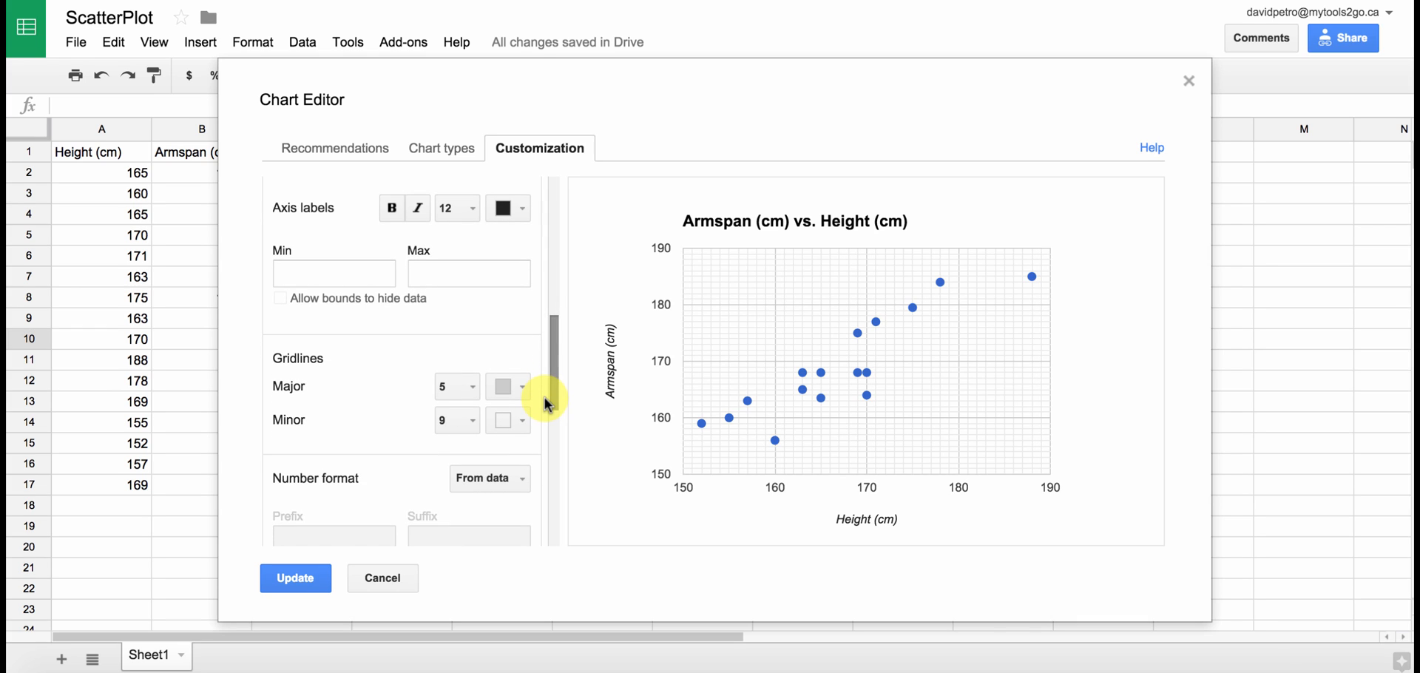
scroll(down, 3)
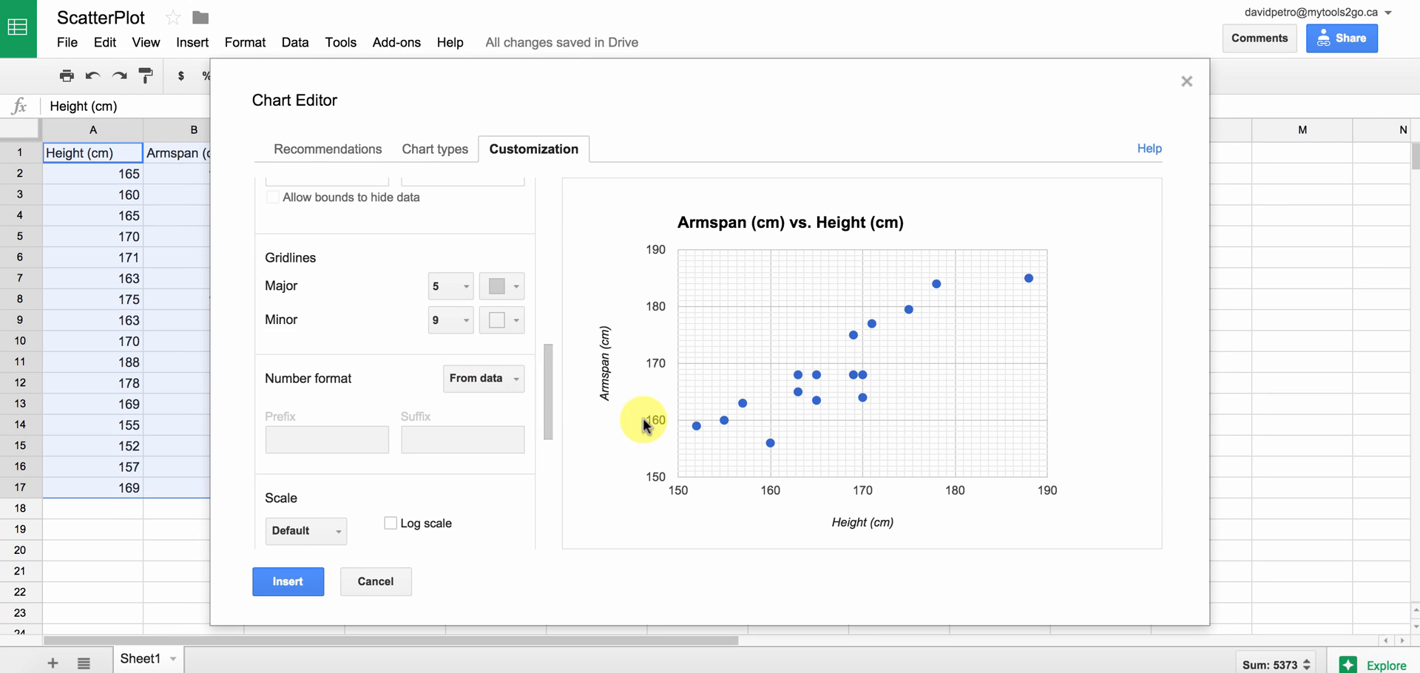
mouse_move(658, 436)
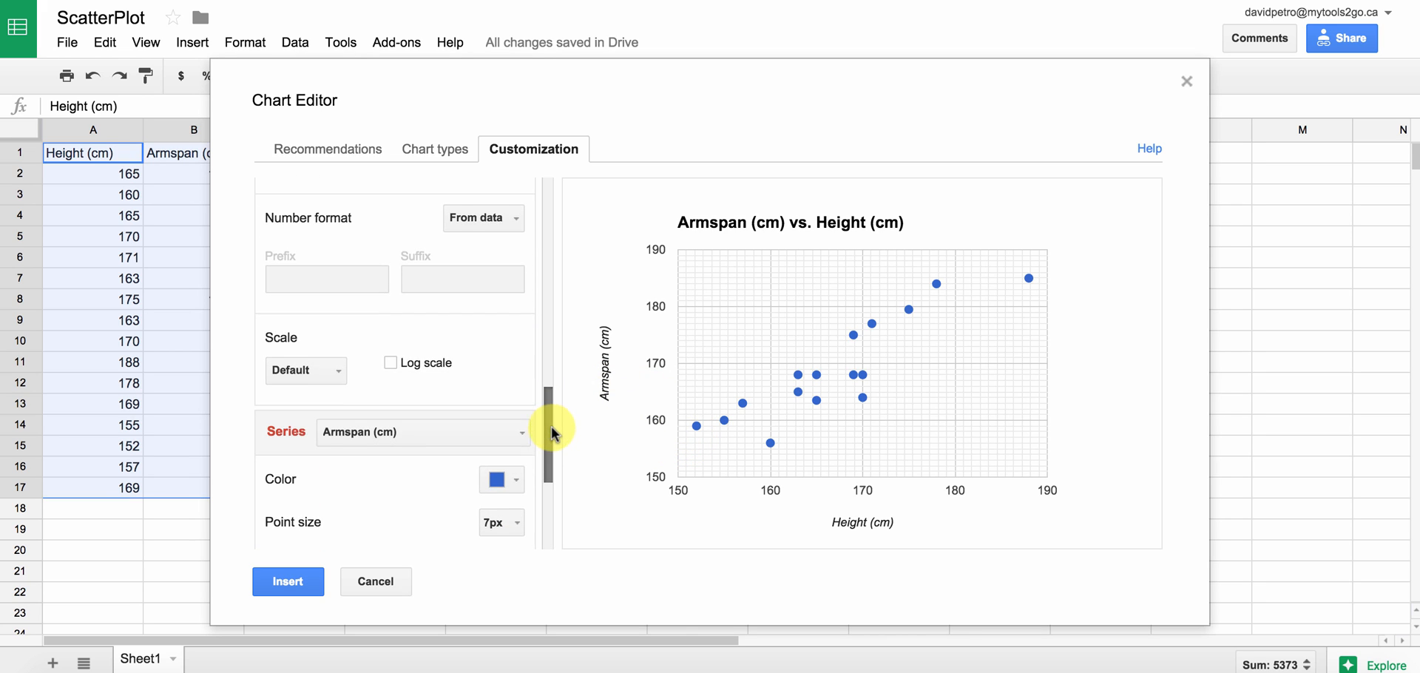
scroll(down, 3)
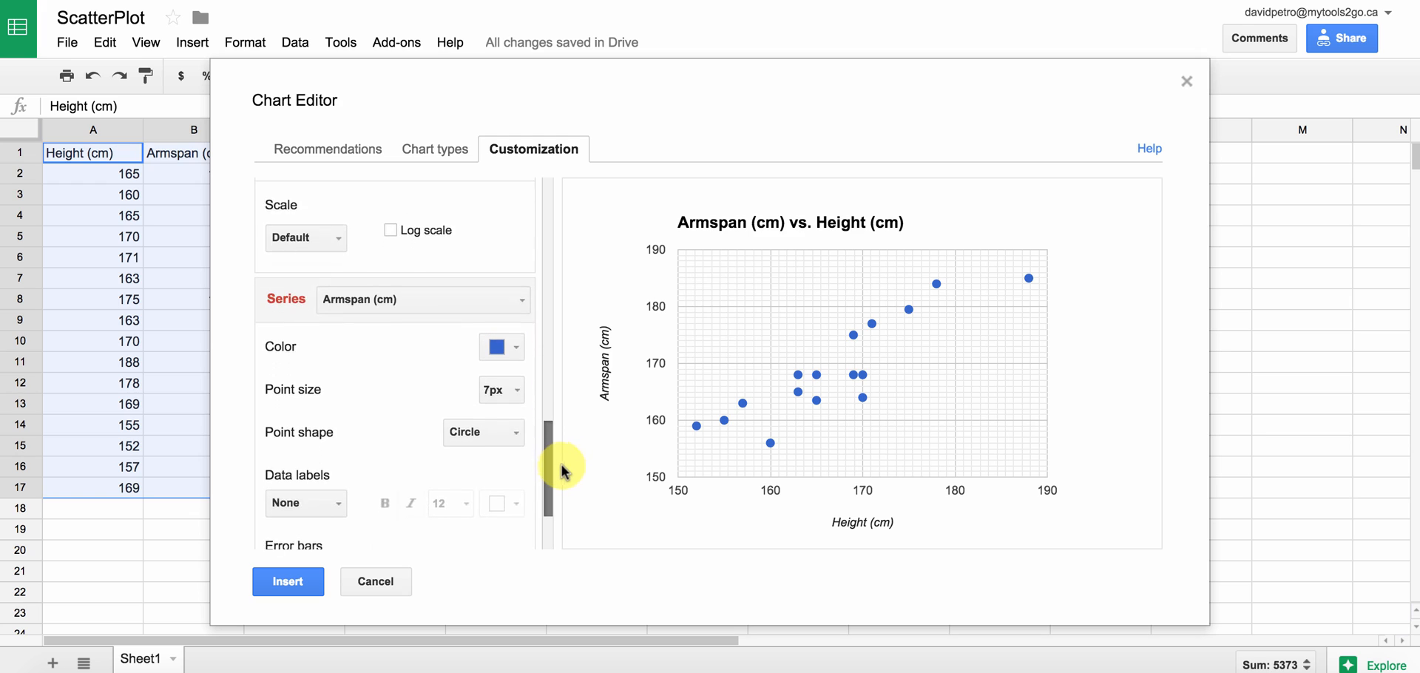
scroll(down, 3)
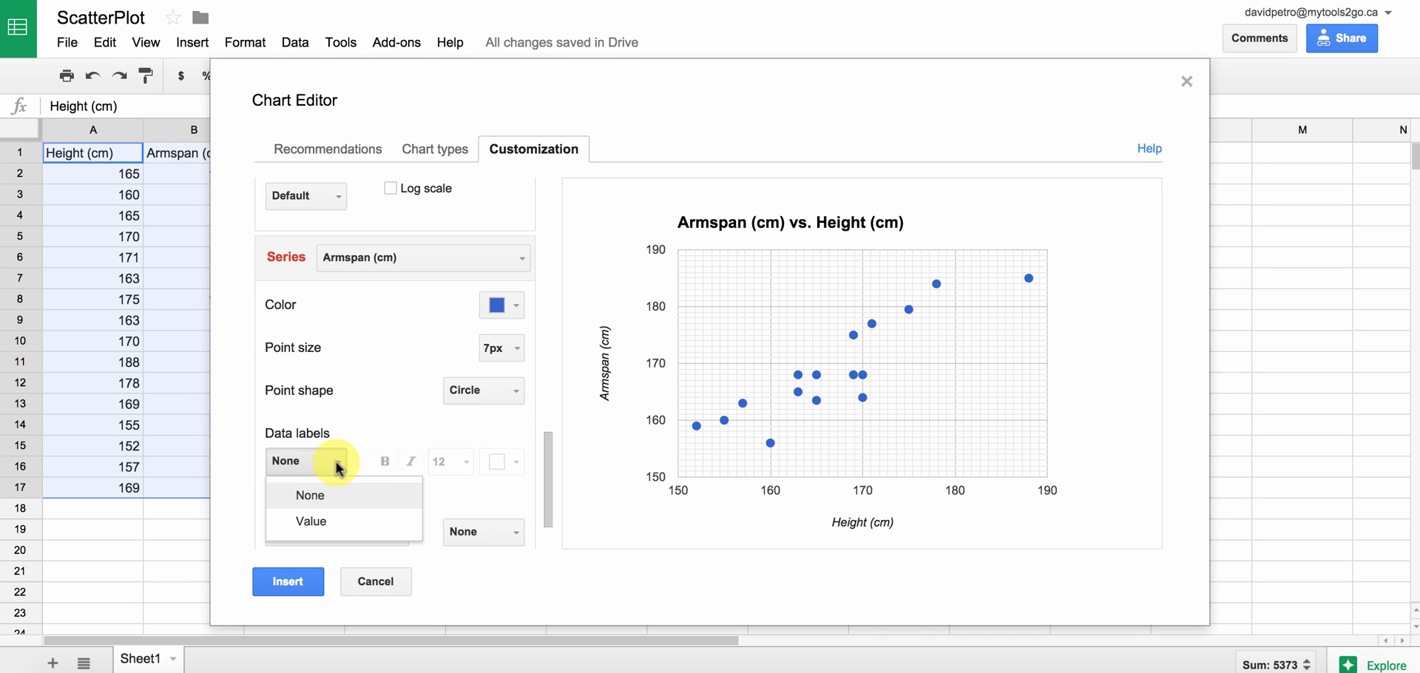
click(309, 521)
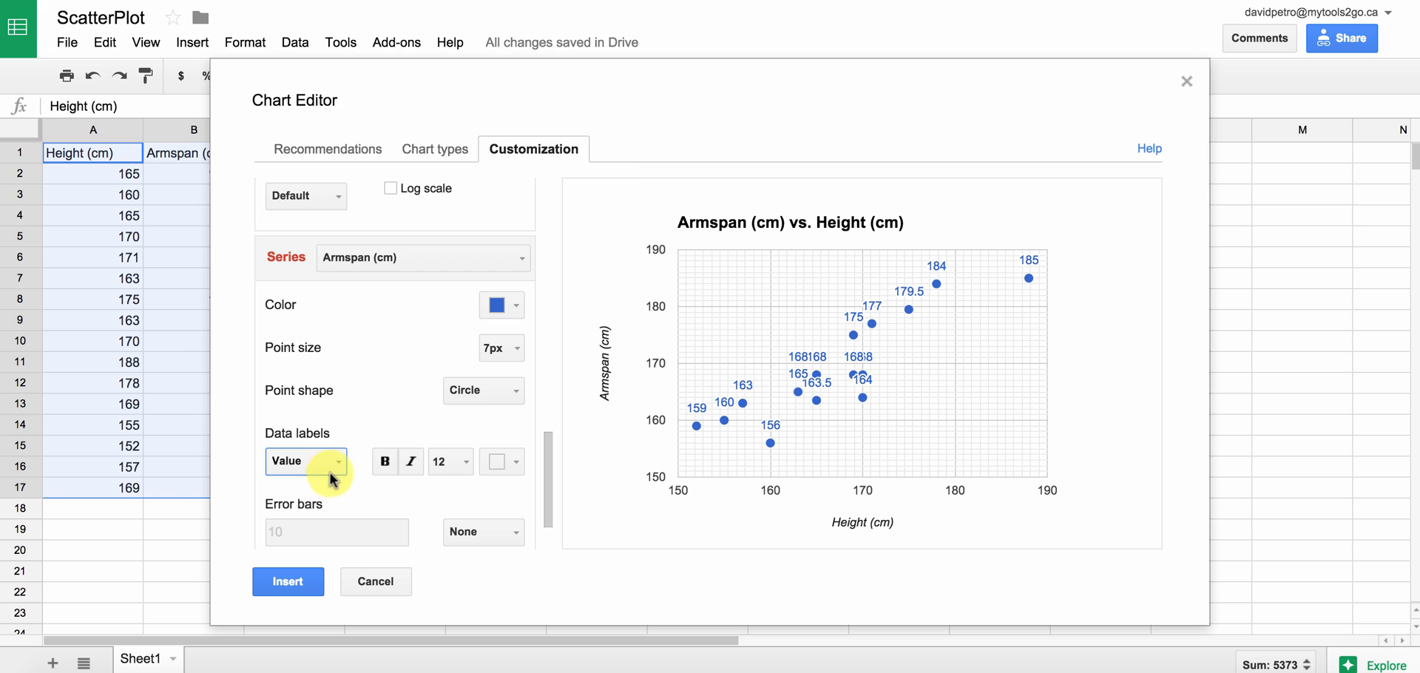
click(305, 461)
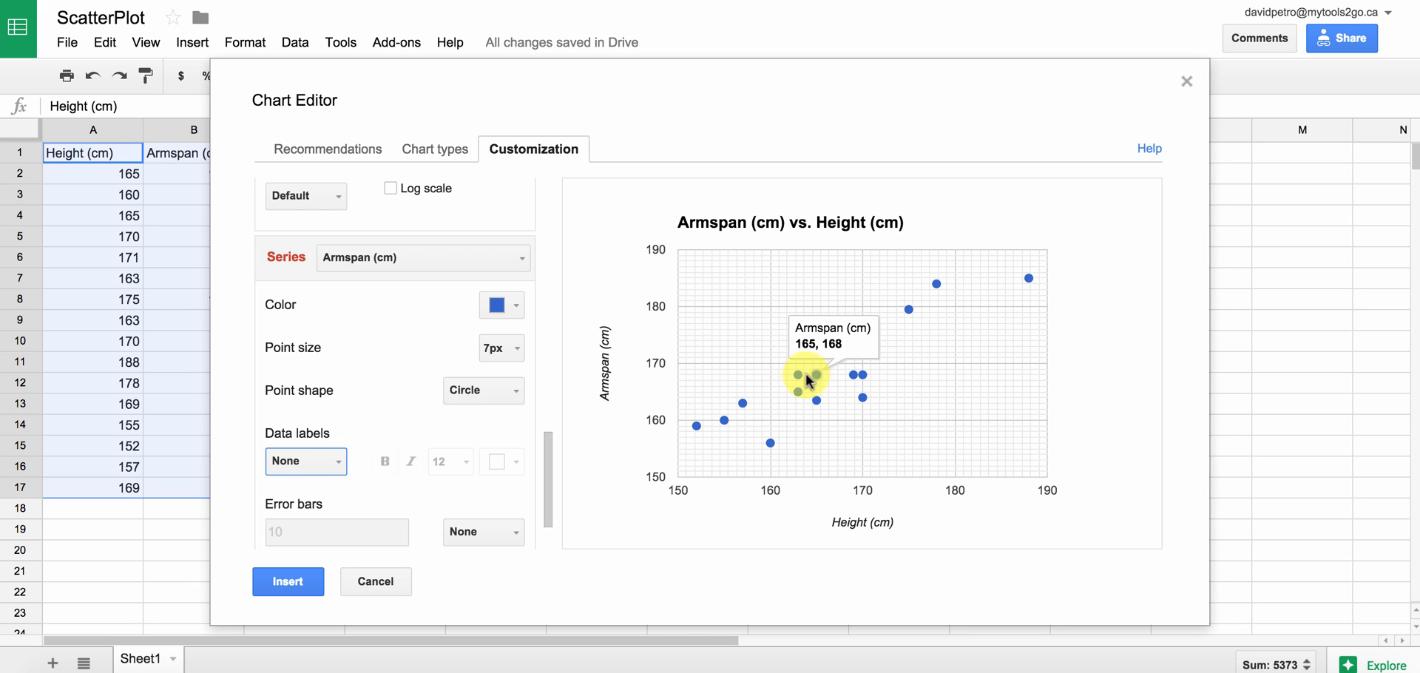
mouse_move(977, 397)
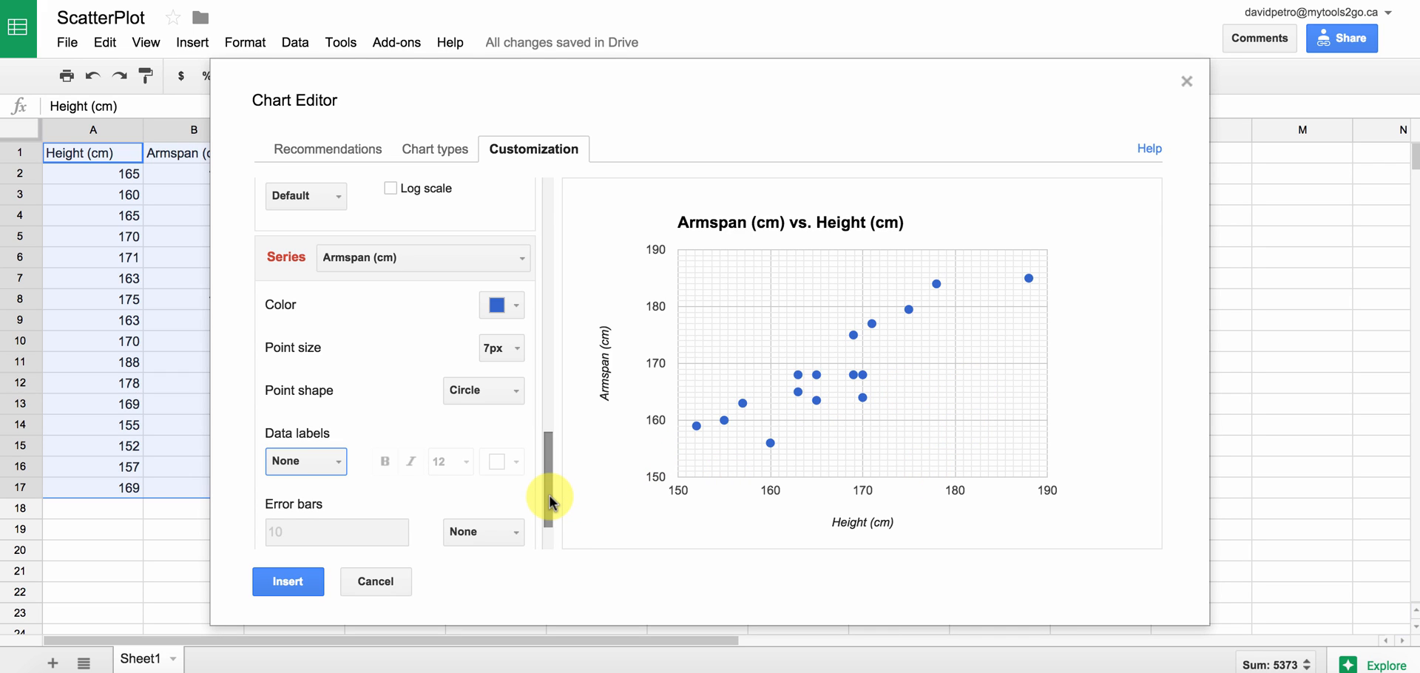
- Set the series Trendline to Linear
scroll(down, 3)
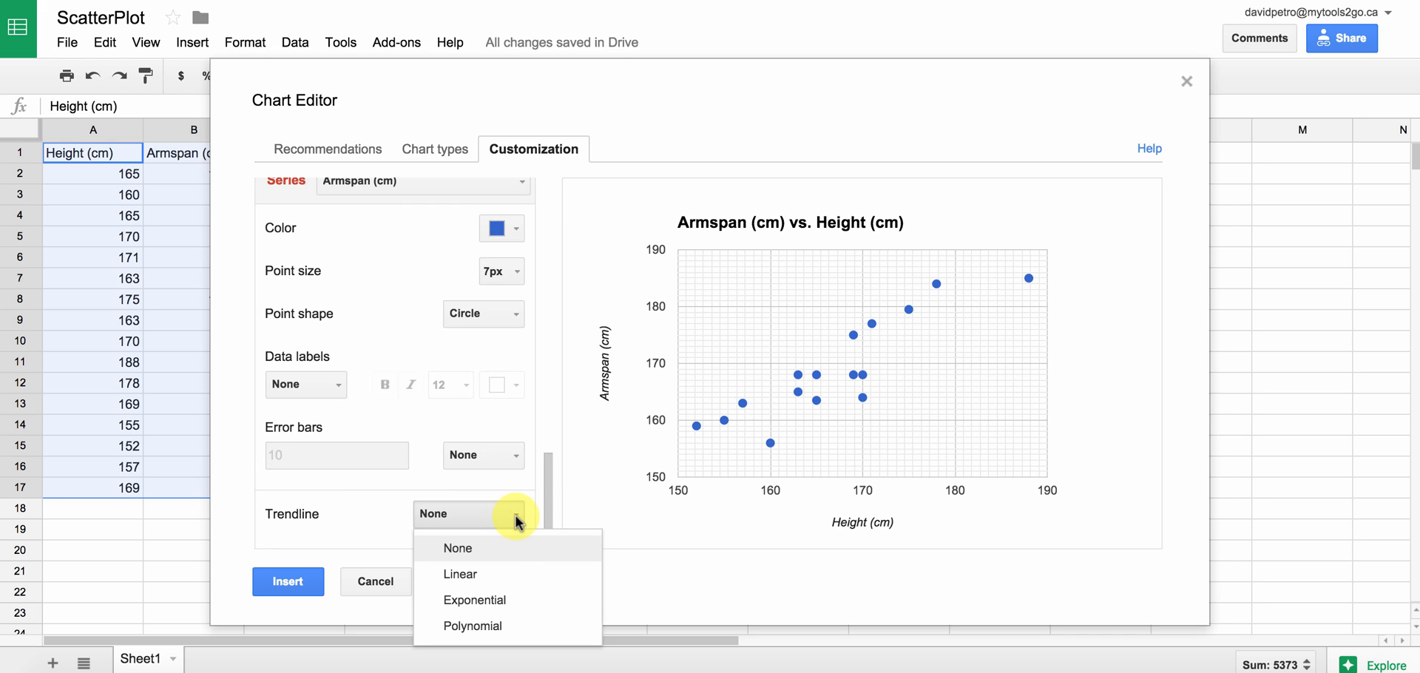
click(459, 574)
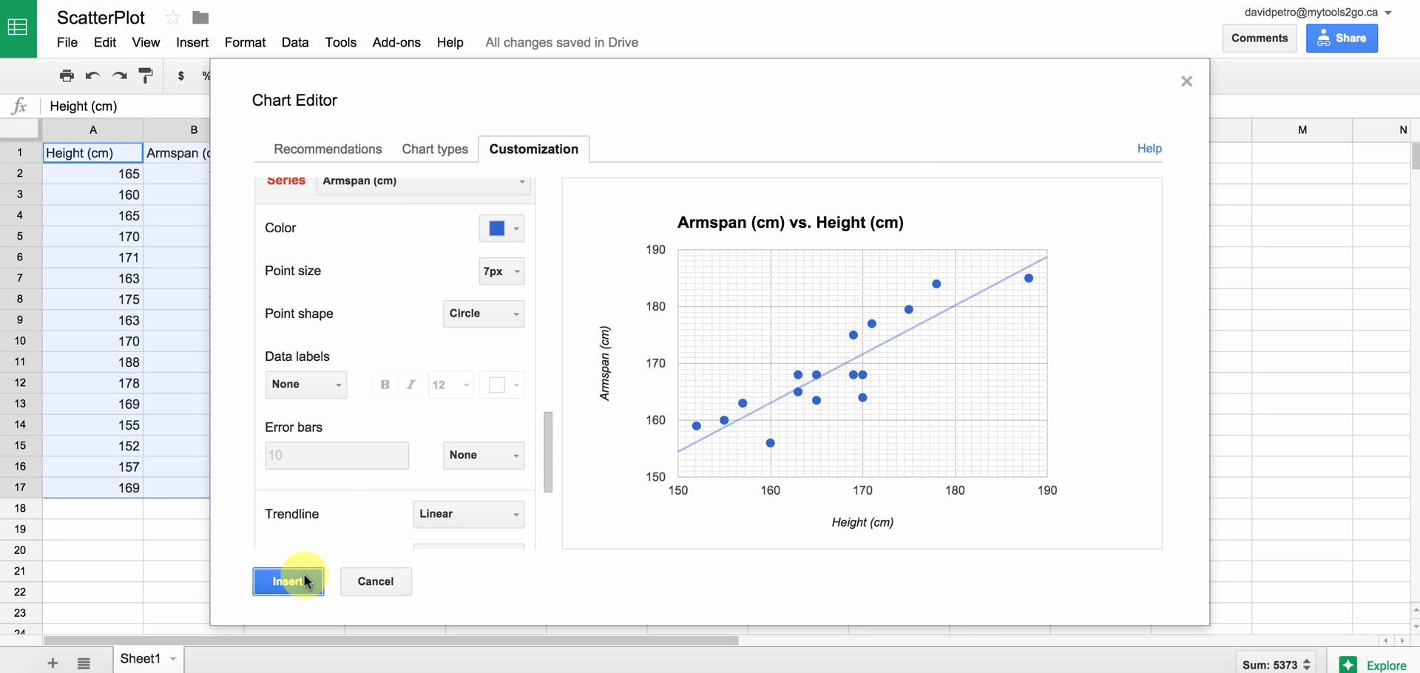
- Insert the finished chart into the sheet and deselect it by choosing an empty cell
click(288, 581)
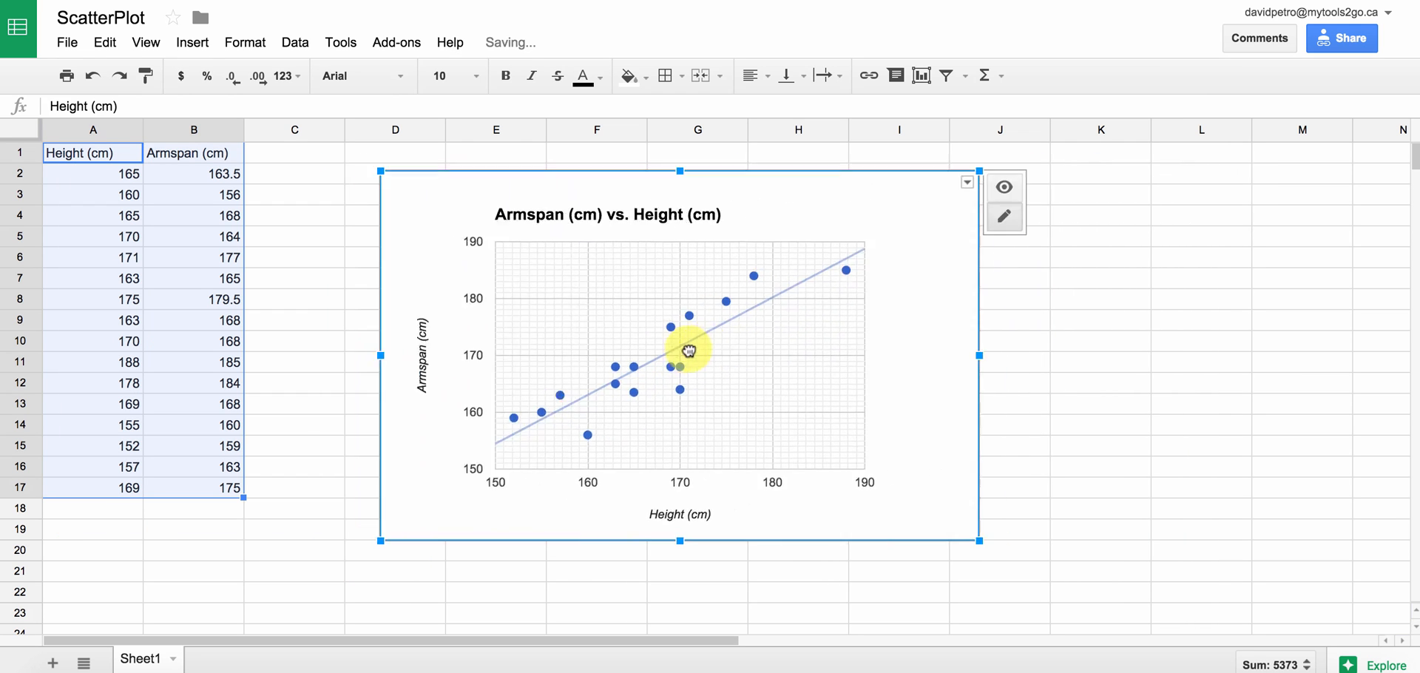
click(1000, 340)
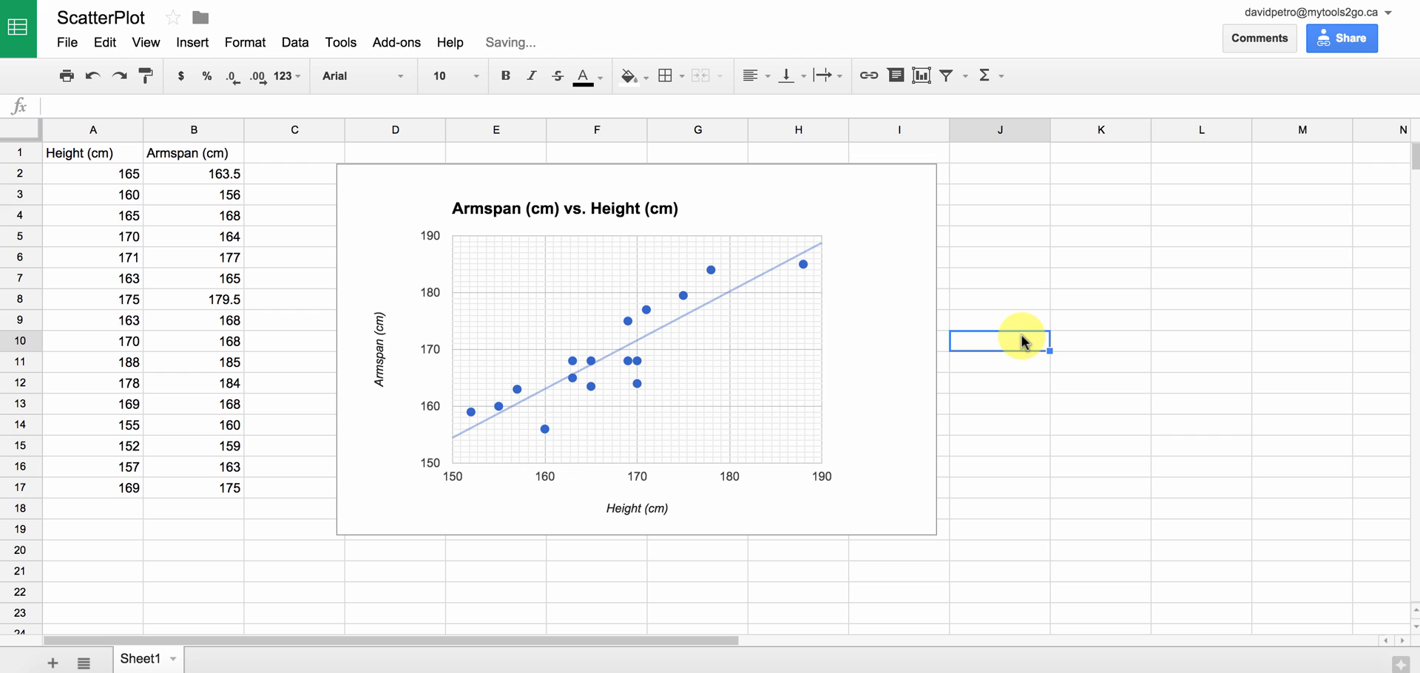